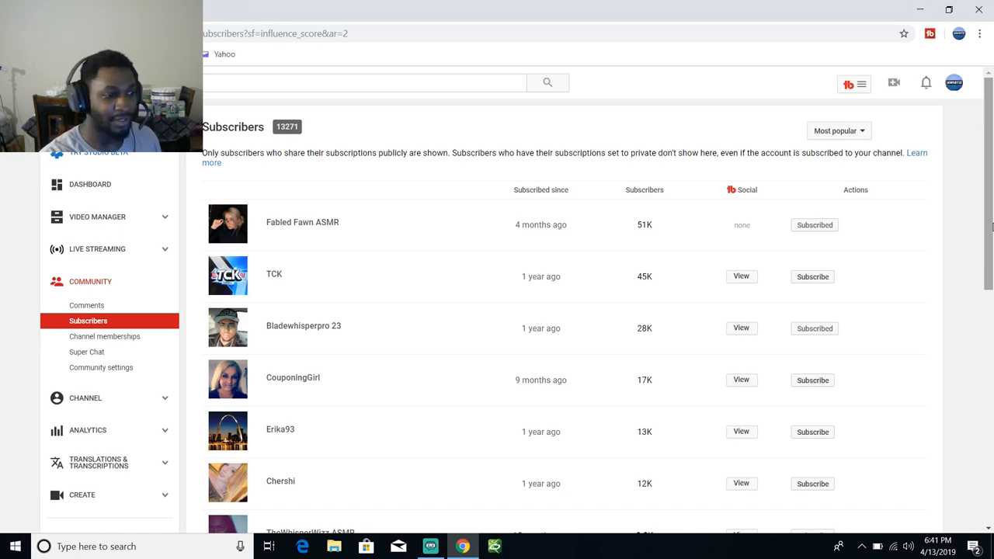
mouse_move(662, 273)
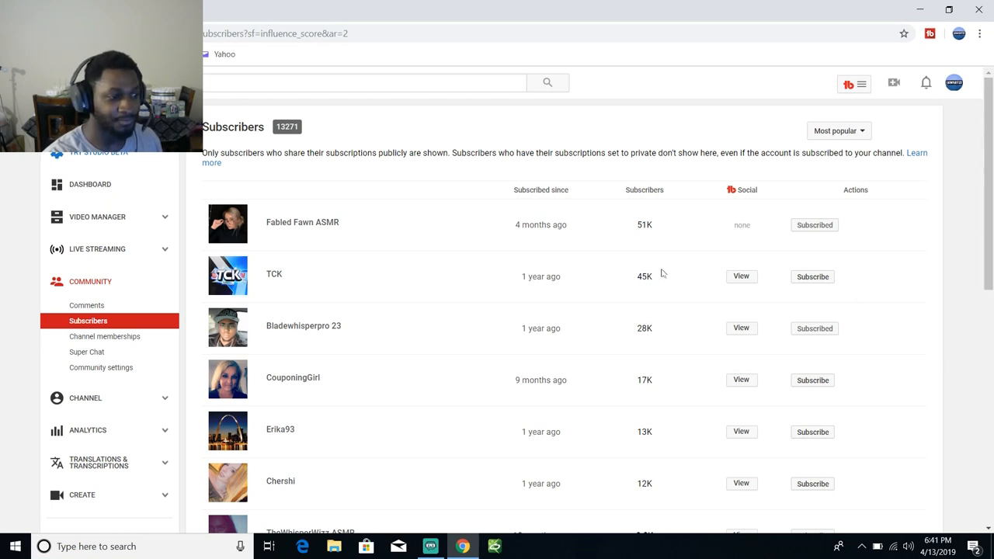
mouse_move(612, 256)
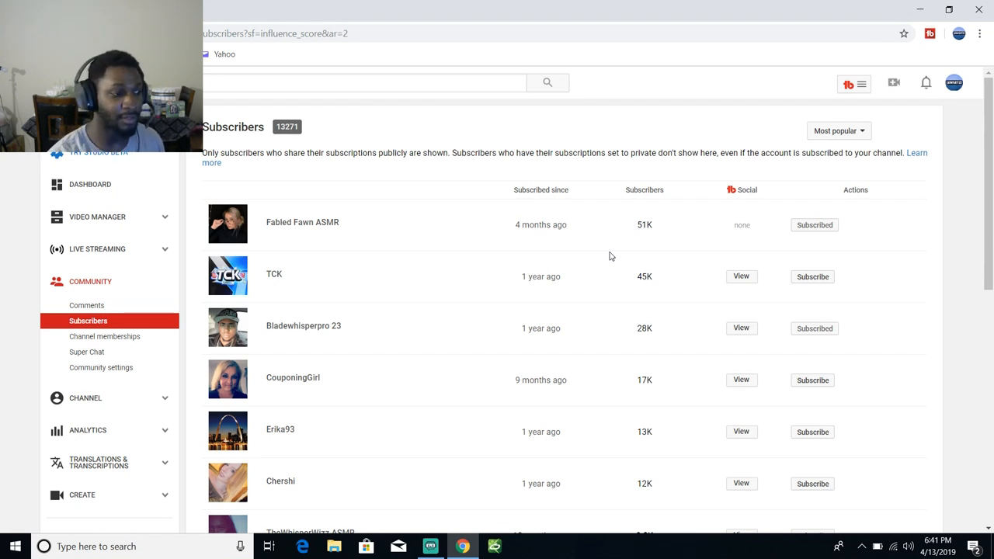
mouse_move(421, 292)
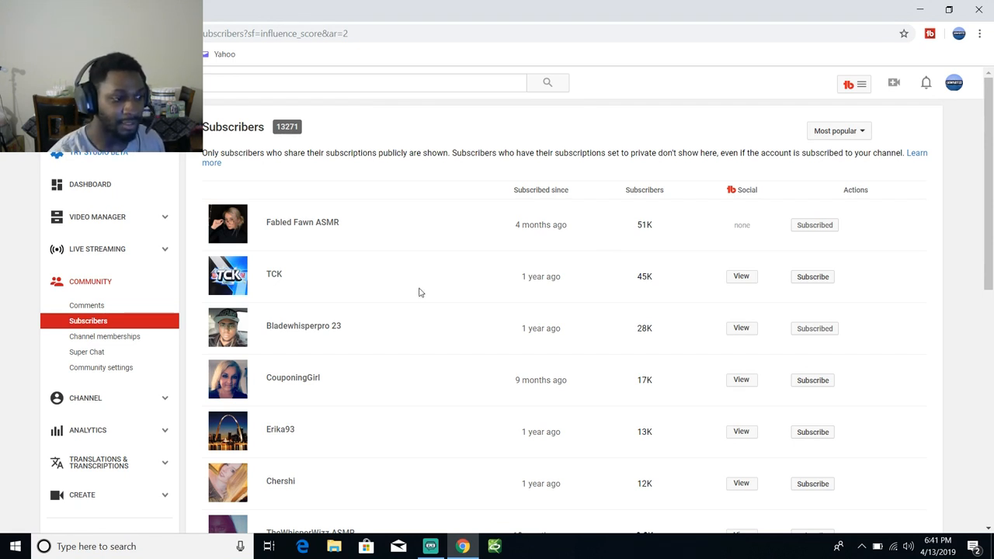
mouse_move(384, 309)
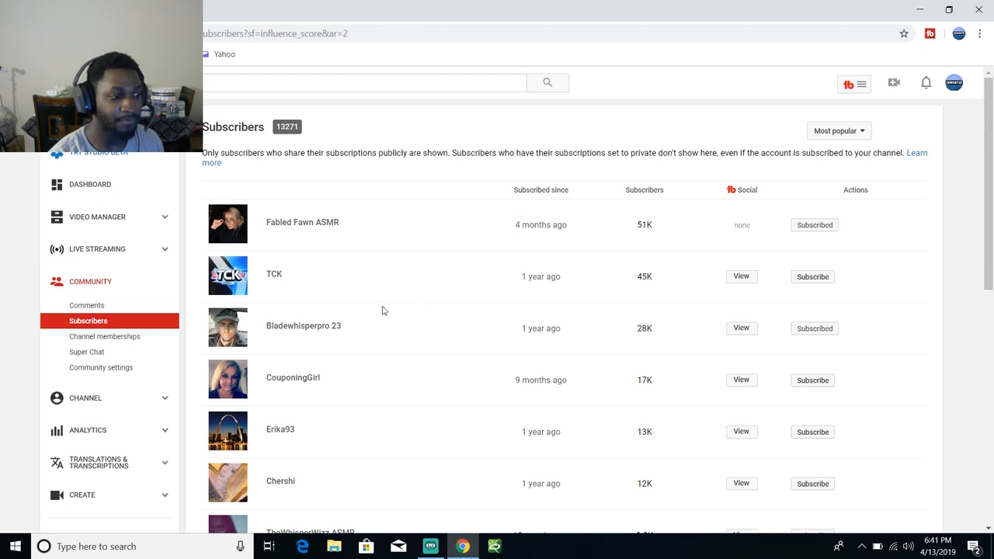
mouse_move(292, 336)
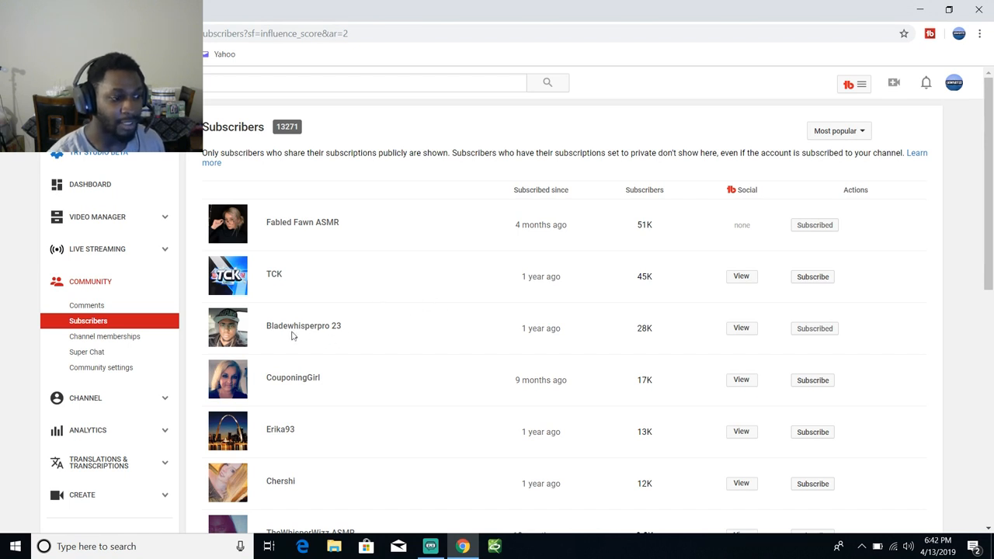
mouse_move(309, 339)
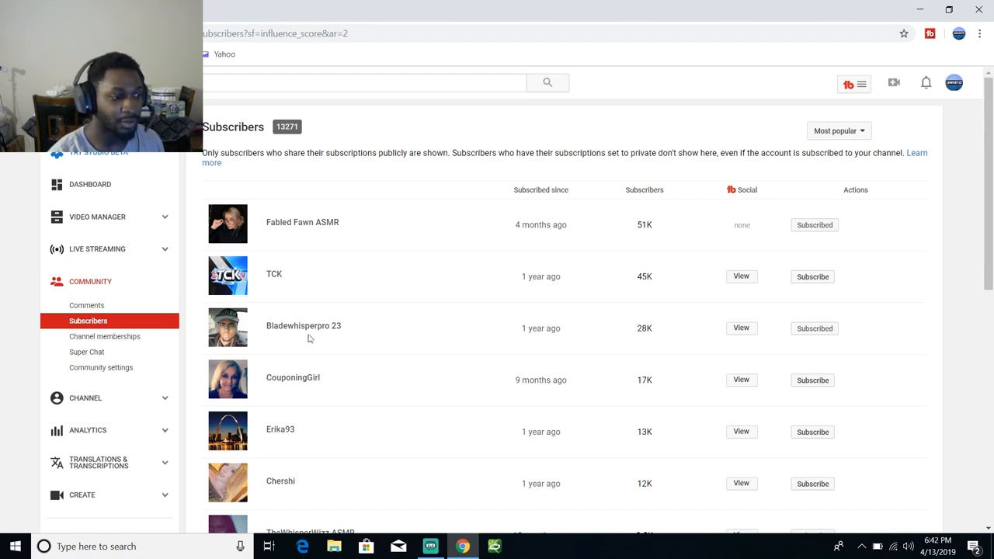
mouse_move(334, 338)
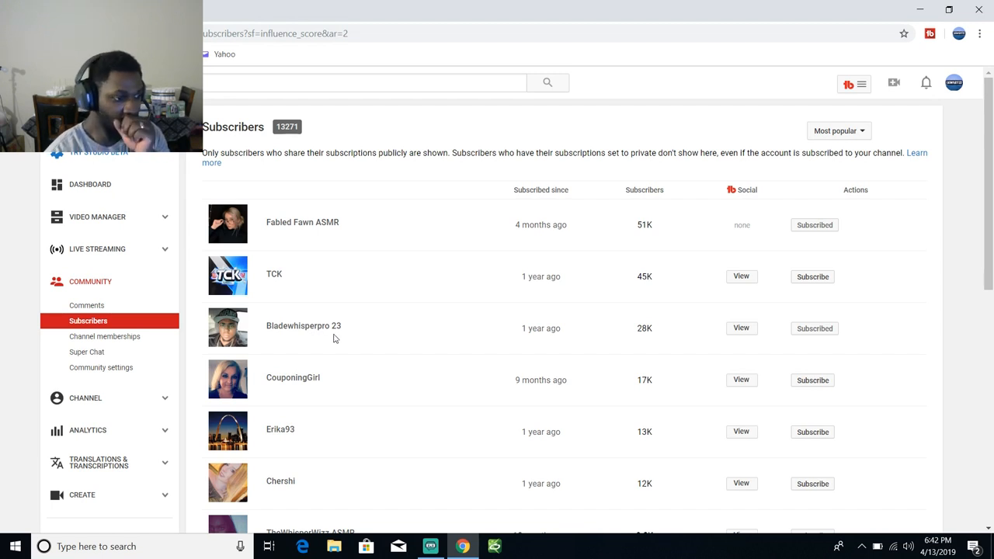
mouse_move(357, 339)
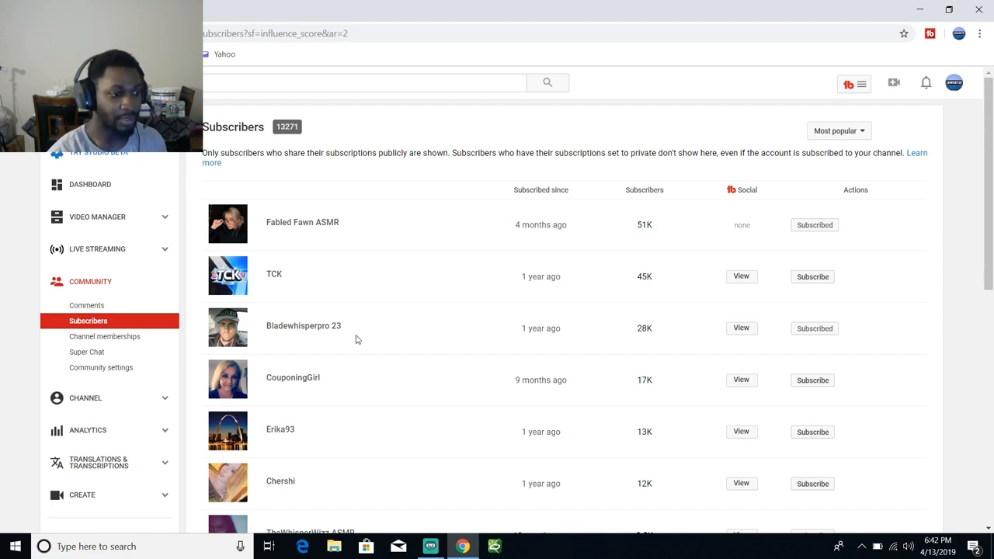
mouse_move(295, 389)
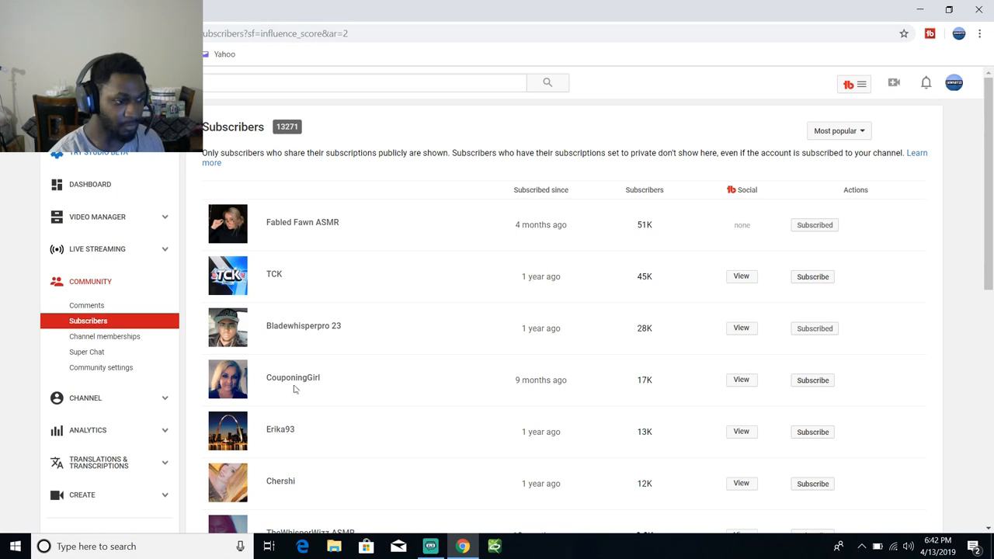
mouse_move(308, 392)
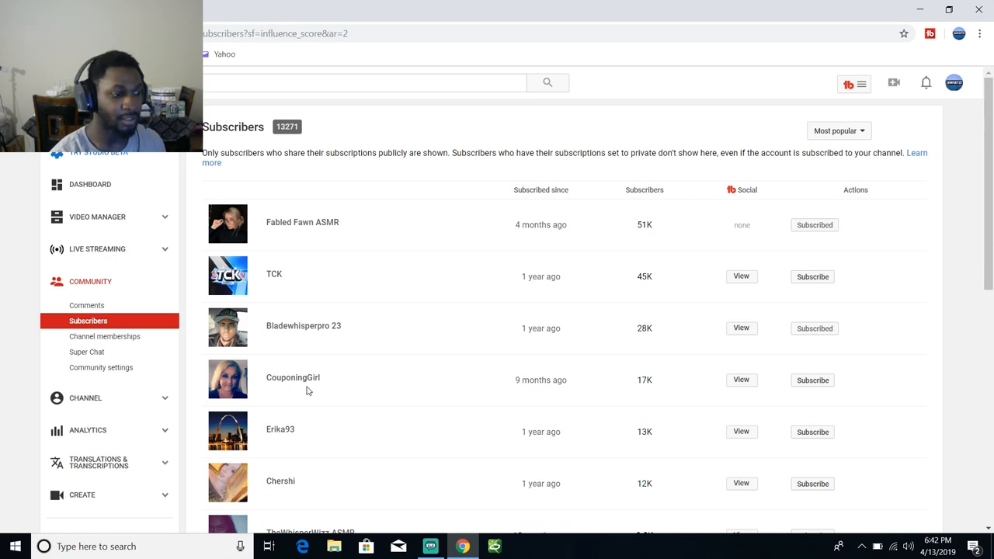
mouse_move(767, 267)
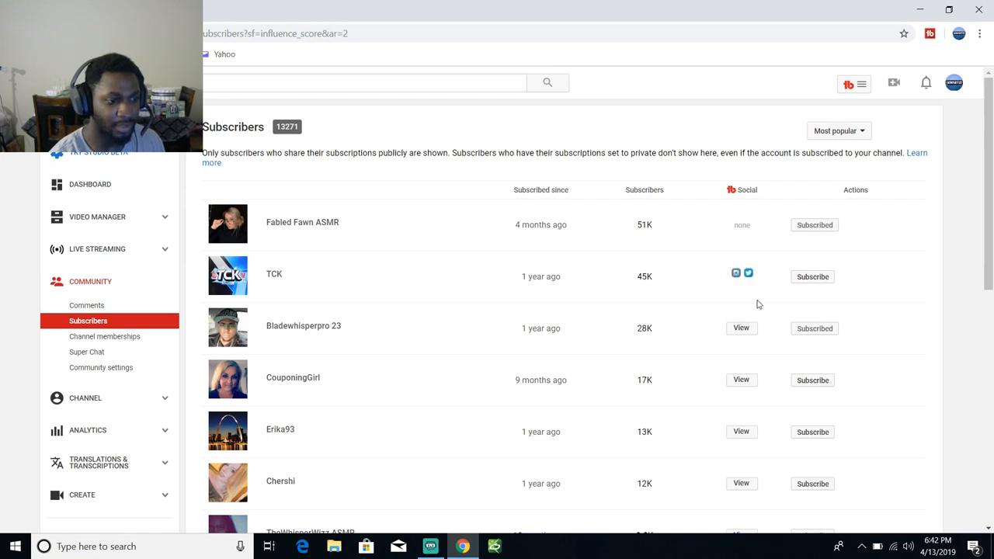
mouse_move(737, 274)
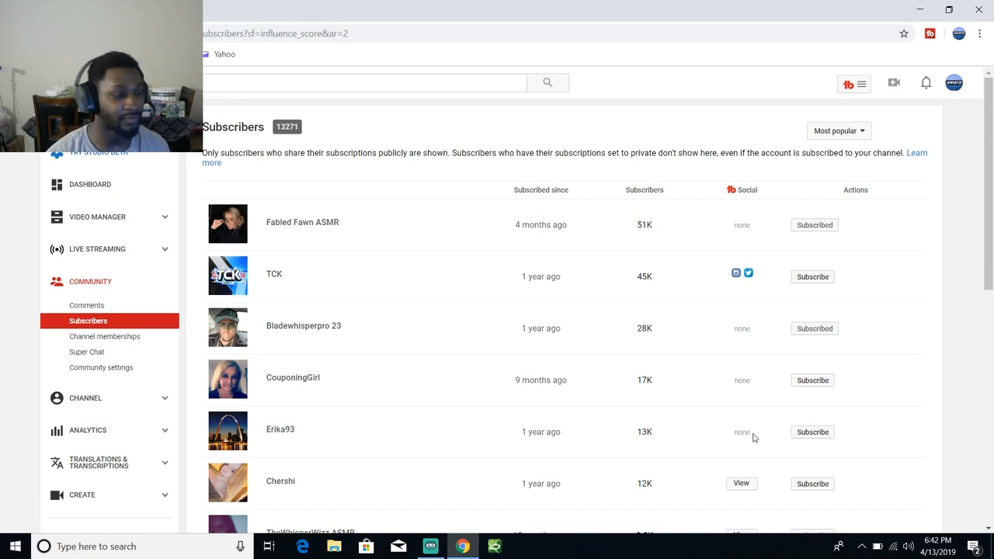
mouse_move(323, 448)
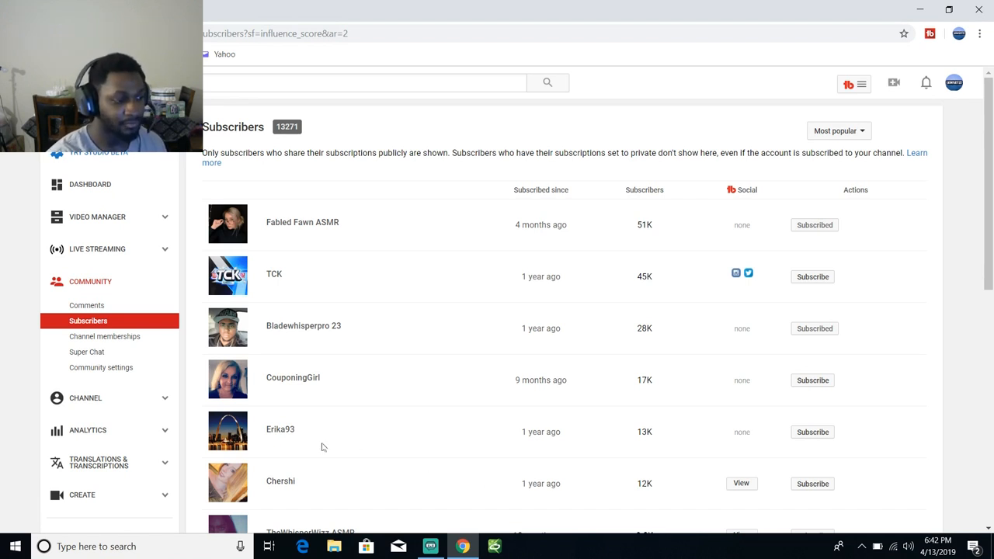
mouse_move(494, 379)
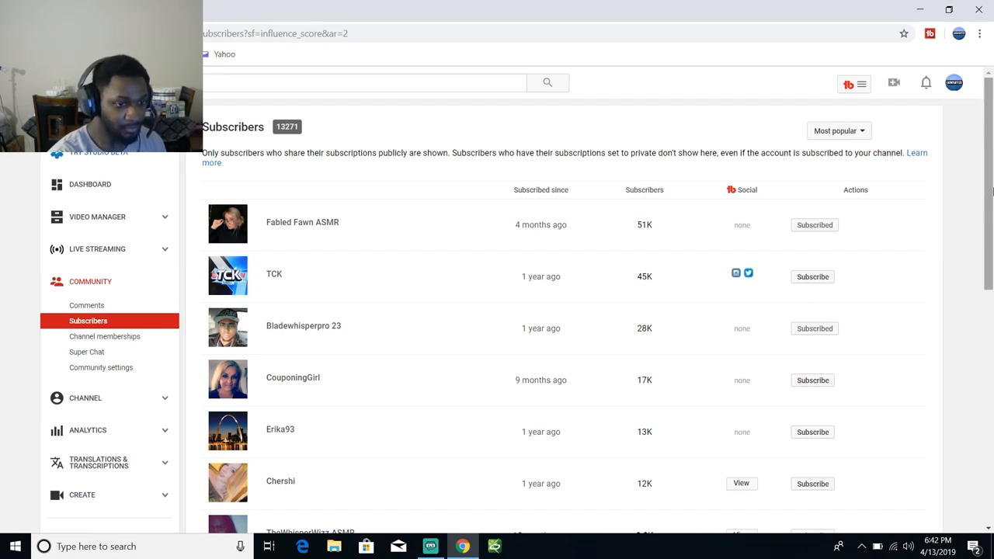
- Scroll down the subscribers list past the 3.9K channels to the bottom of the batch
scroll("down", 3)
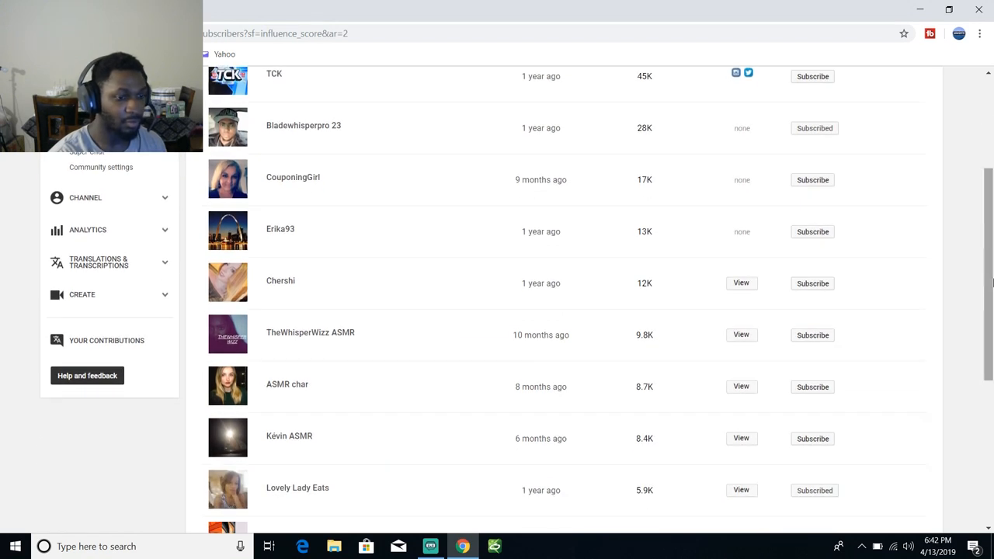
scroll("down", 3)
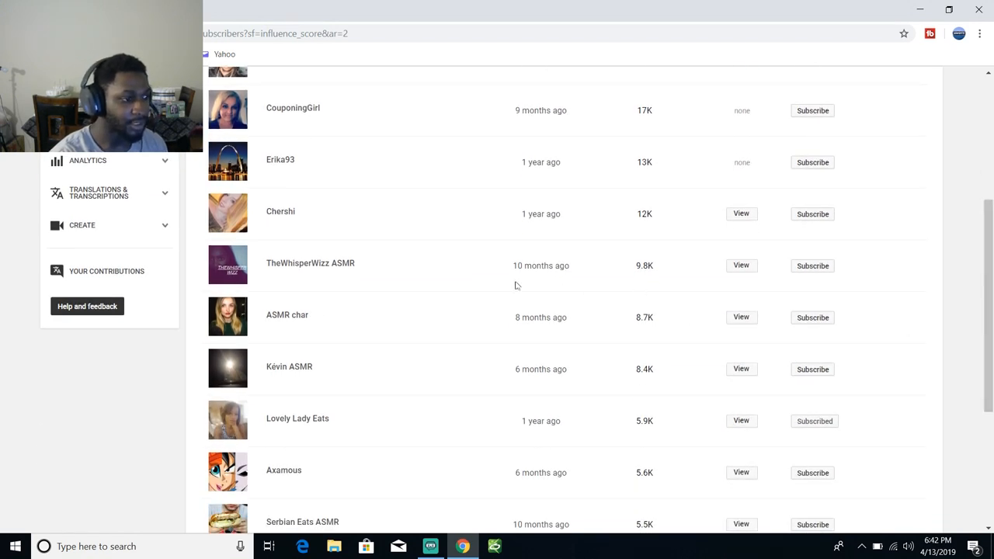
mouse_move(308, 233)
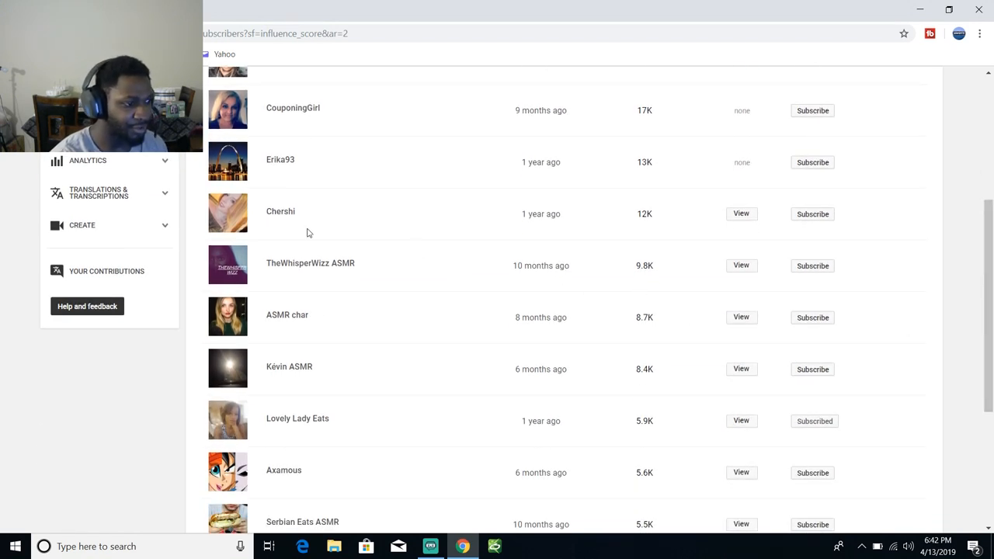
mouse_move(286, 224)
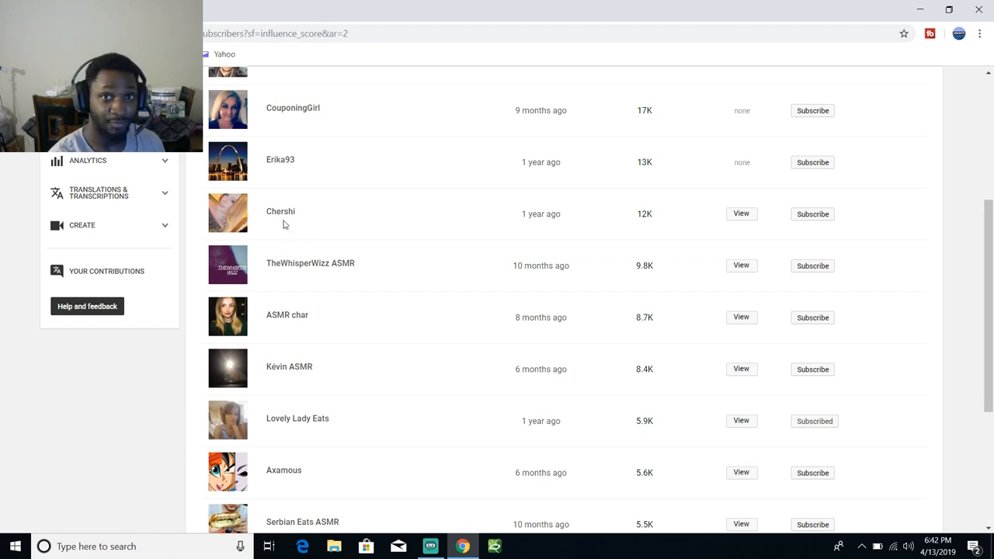
mouse_move(325, 241)
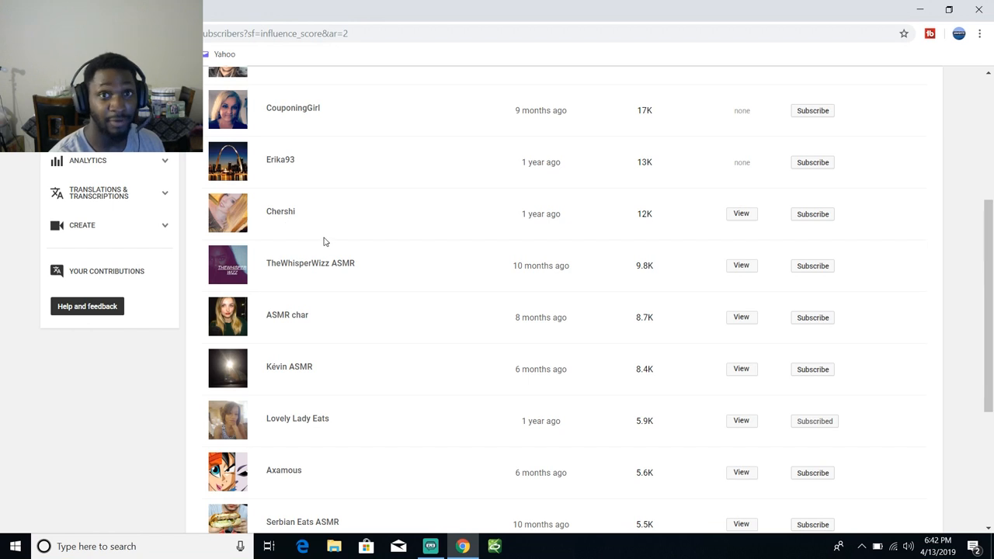
mouse_move(277, 267)
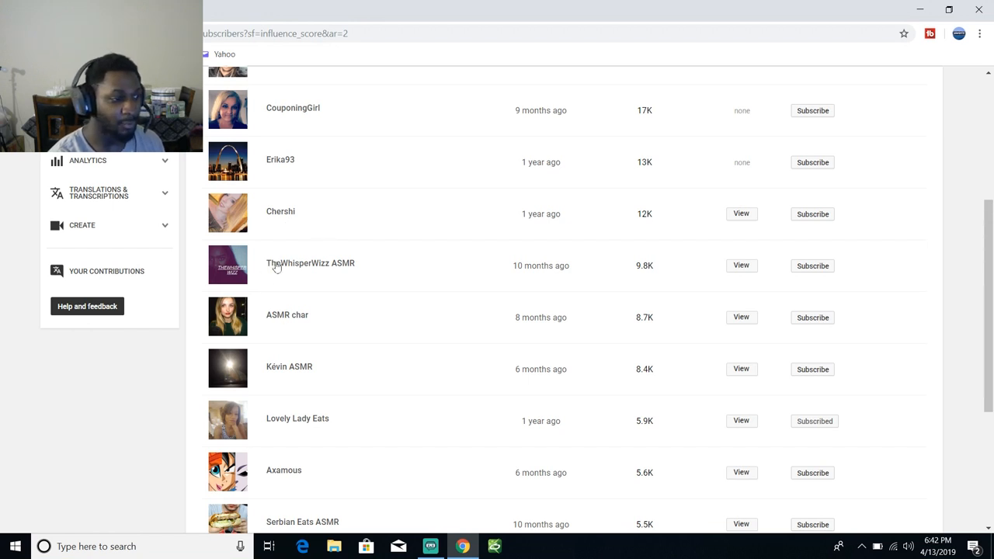
mouse_move(497, 214)
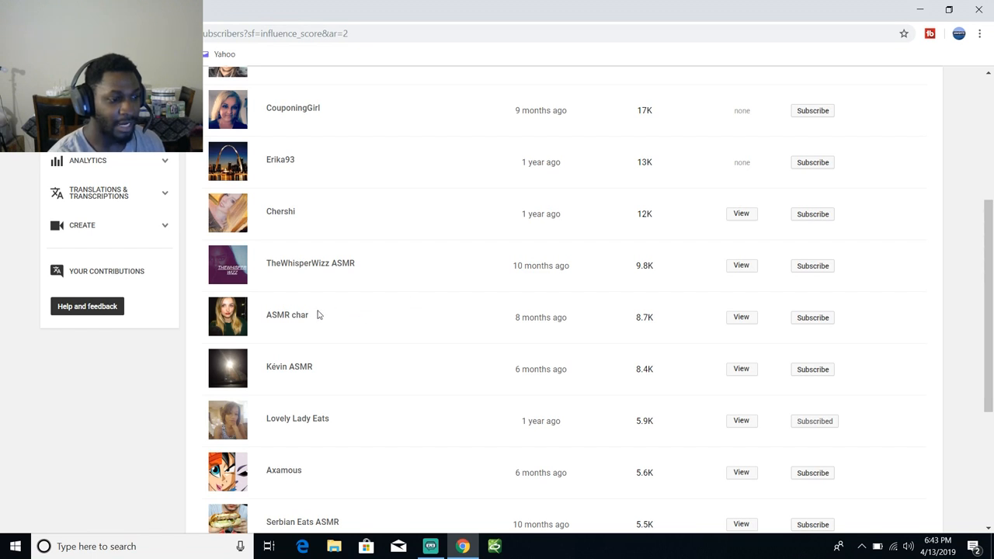
mouse_move(320, 320)
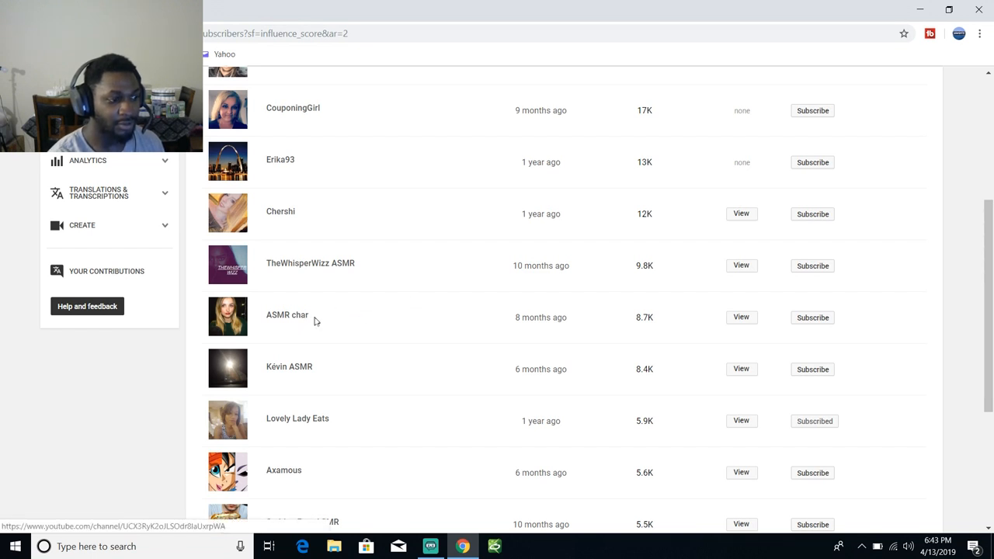
mouse_move(452, 305)
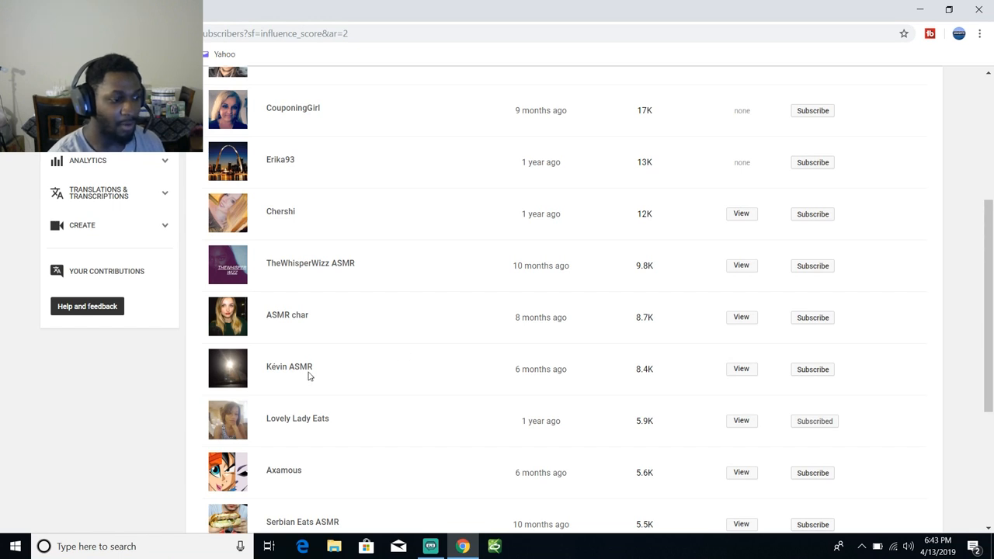
scroll("down", 3)
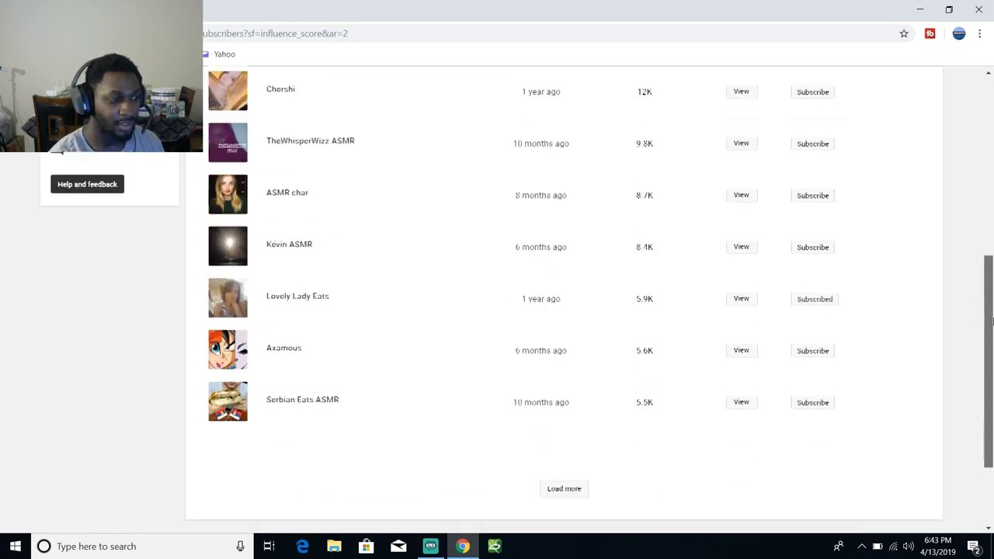
scroll("down", 3)
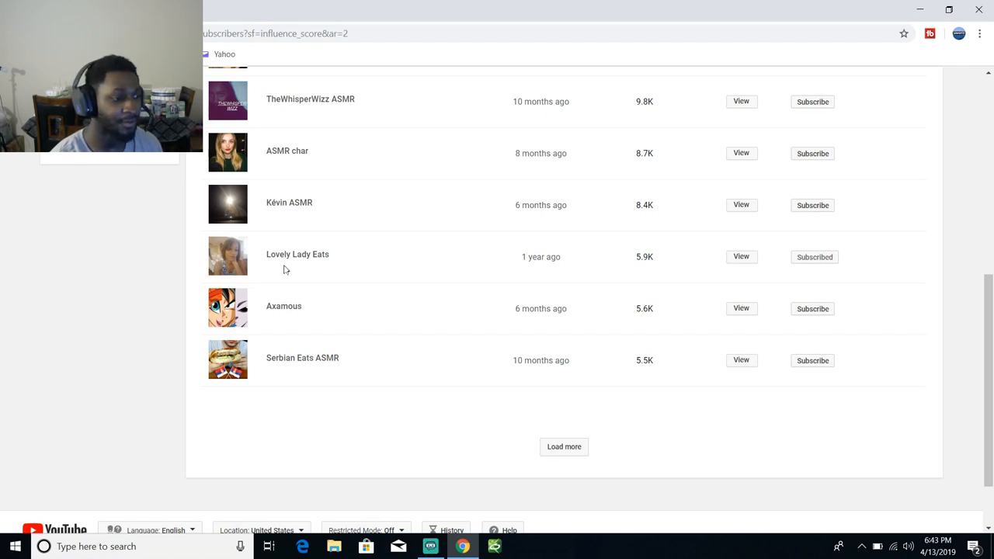
mouse_move(274, 324)
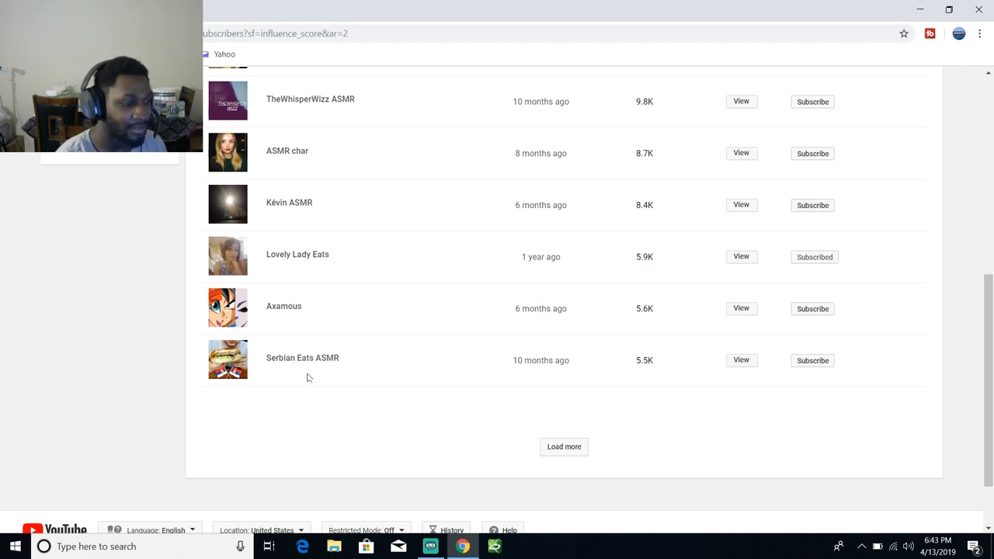
mouse_move(604, 395)
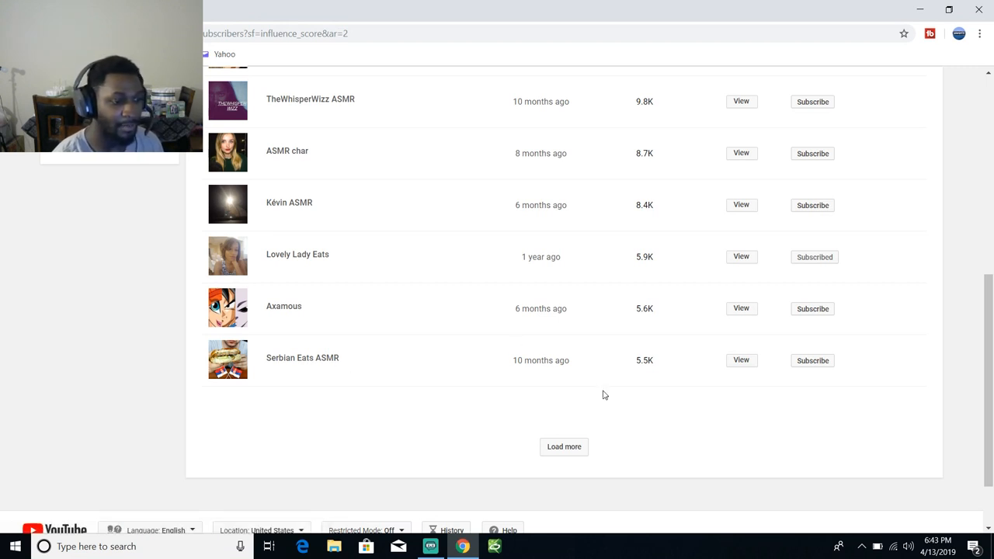
- Load the next batch of subscribers and scroll down to around 2.8K, reaching Princess PrettyFeet Asmr
left_click(563, 447)
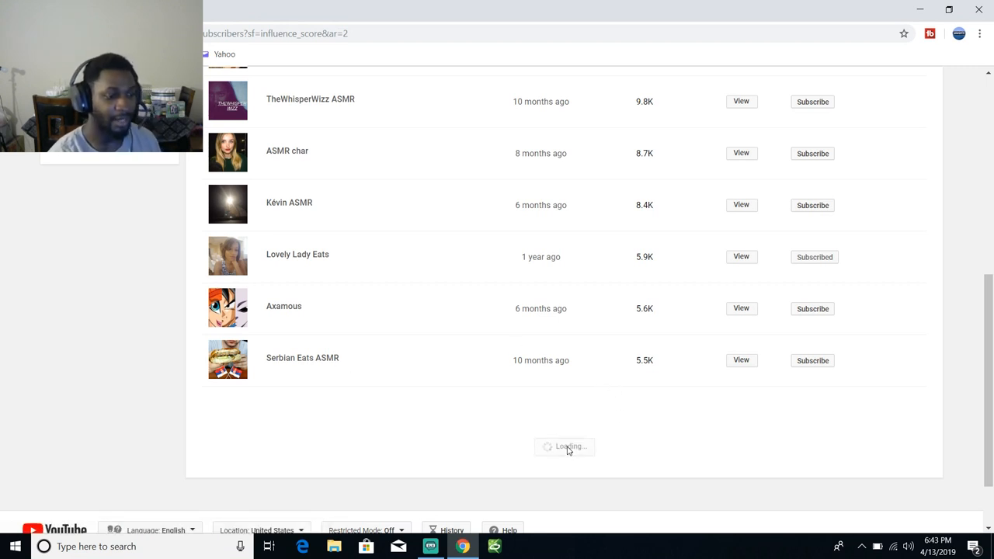
scroll("down", 3)
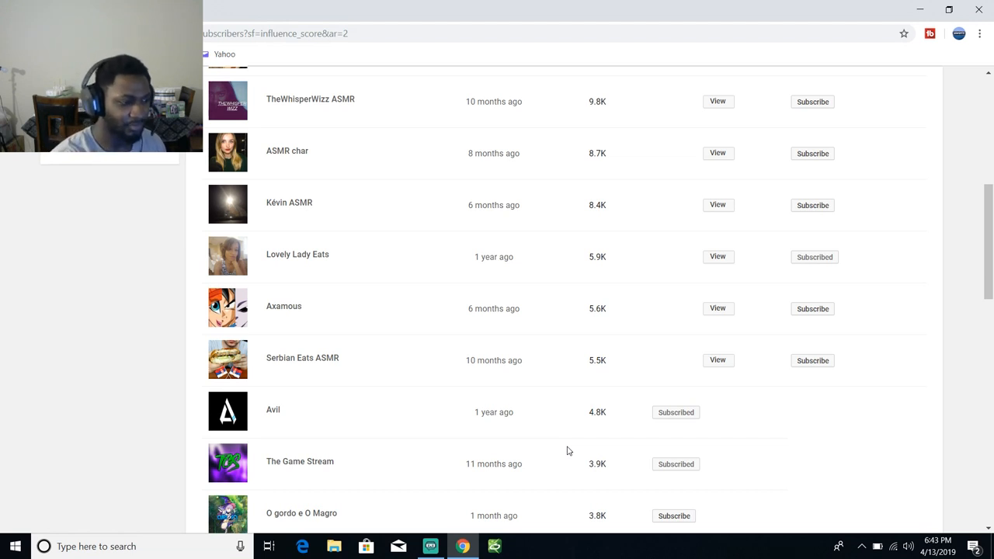
mouse_move(273, 418)
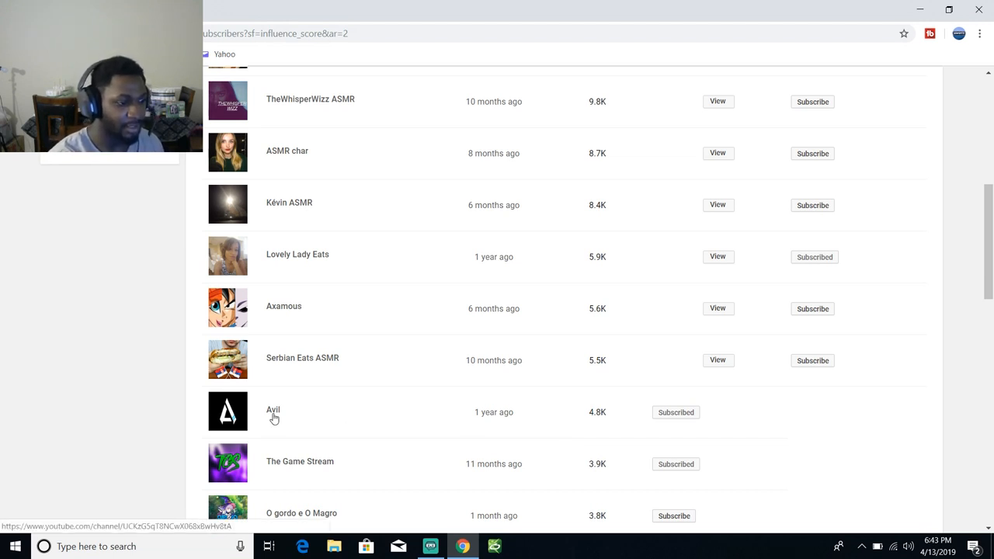
mouse_move(821, 316)
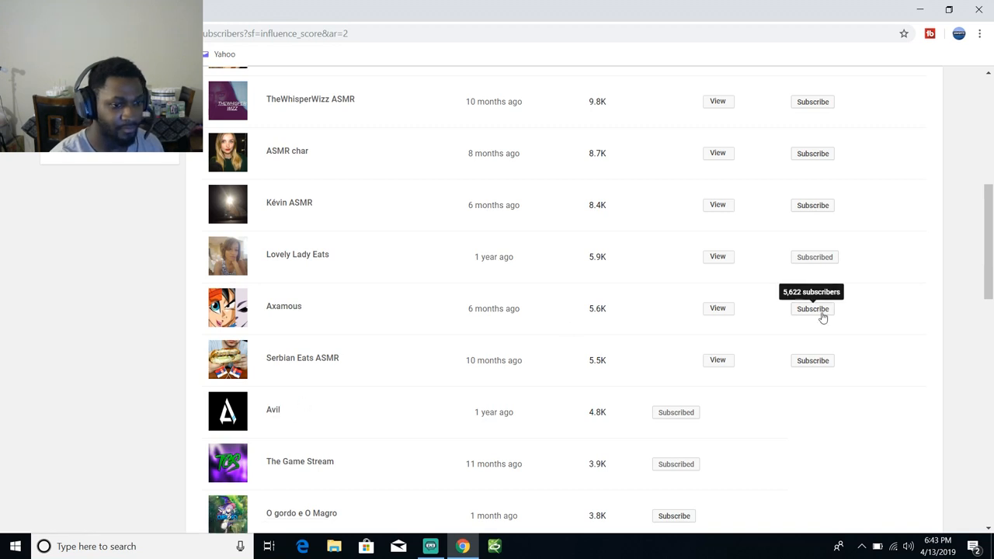
scroll("down", 3)
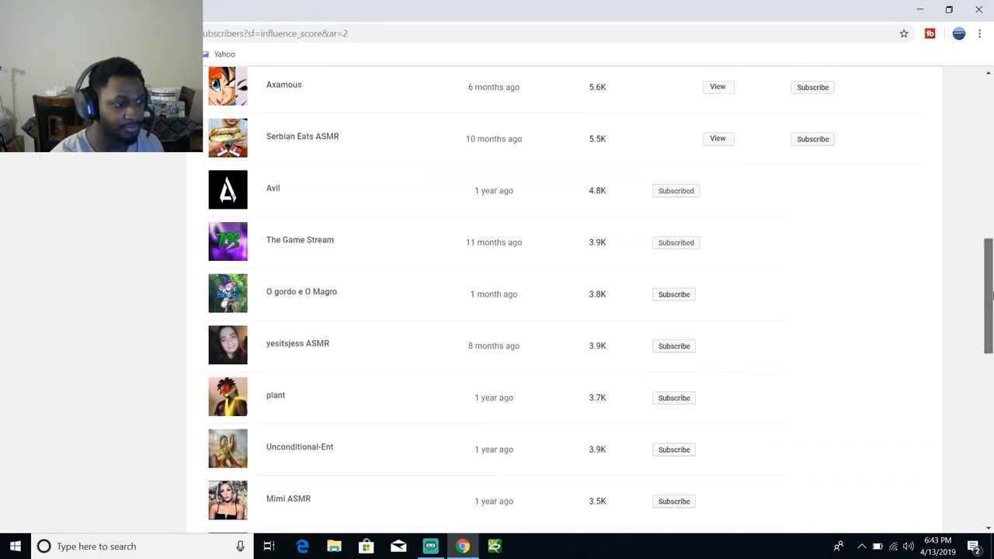
scroll("down", 3)
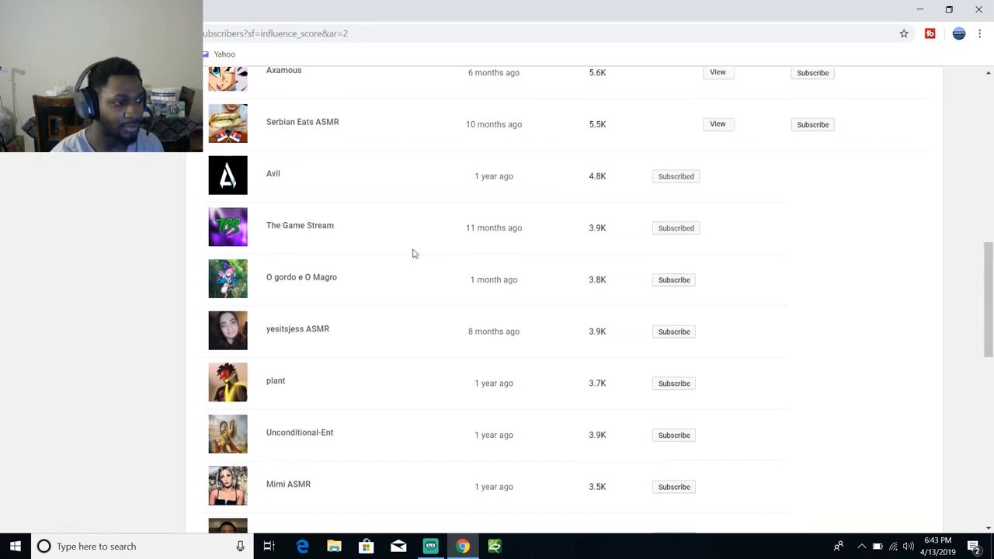
mouse_move(473, 247)
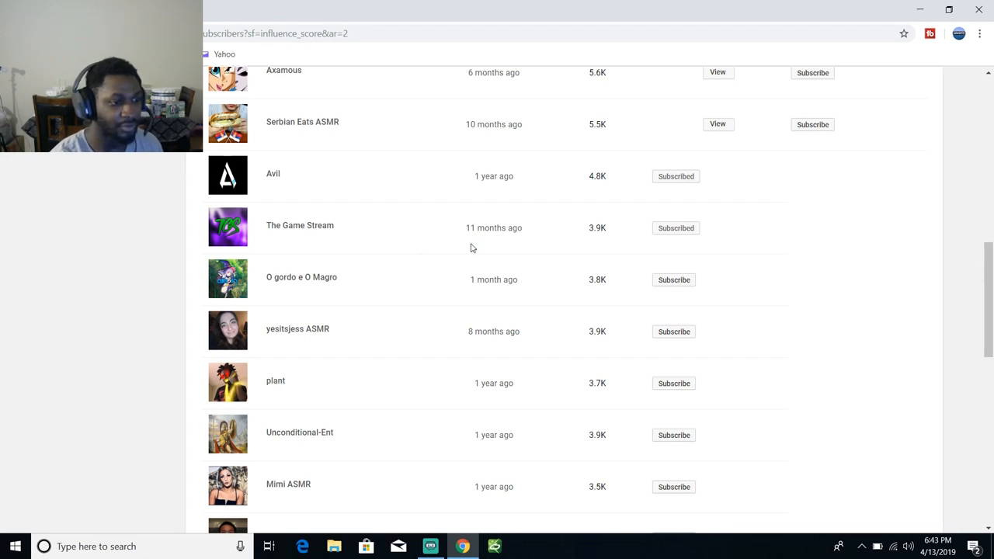
mouse_move(278, 298)
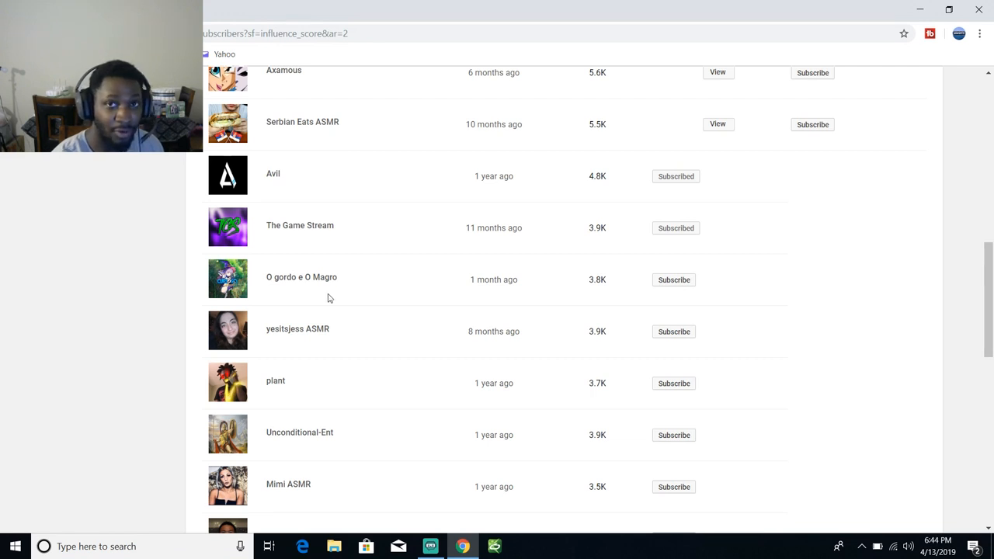
mouse_move(321, 326)
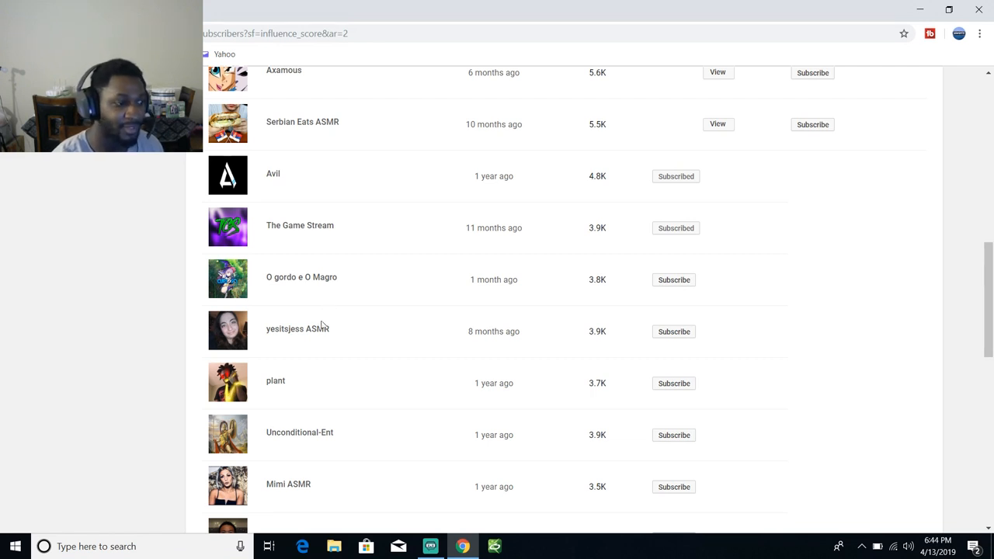
mouse_move(316, 335)
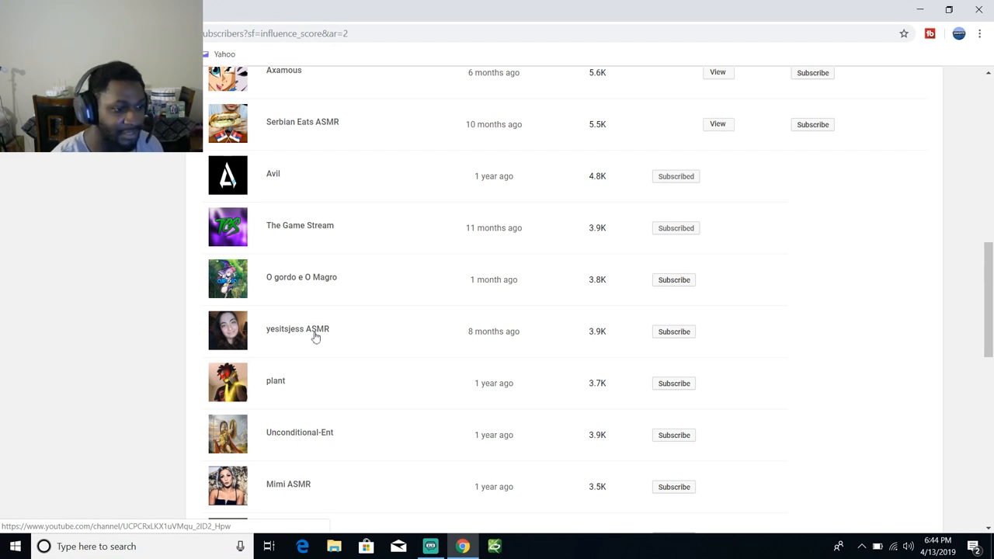
mouse_move(348, 334)
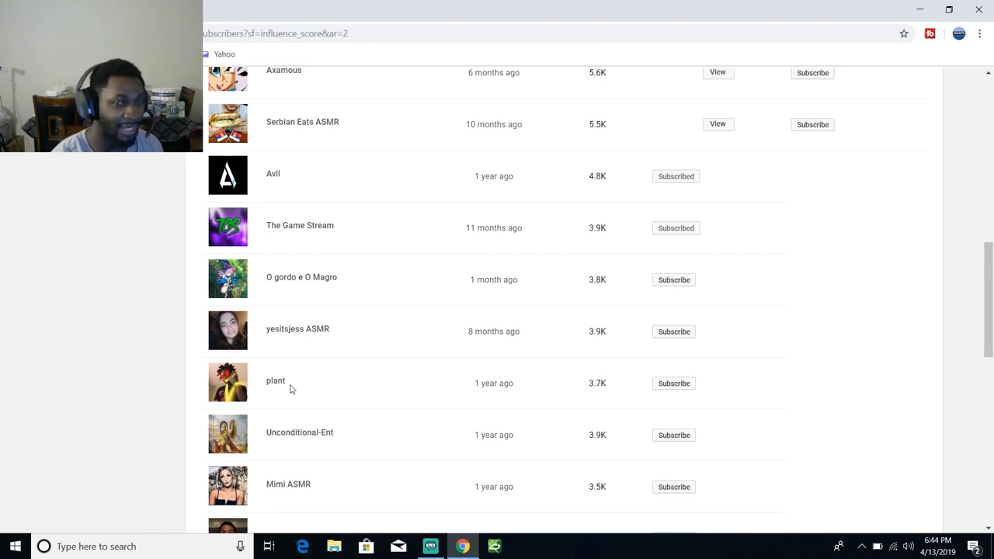
mouse_move(279, 404)
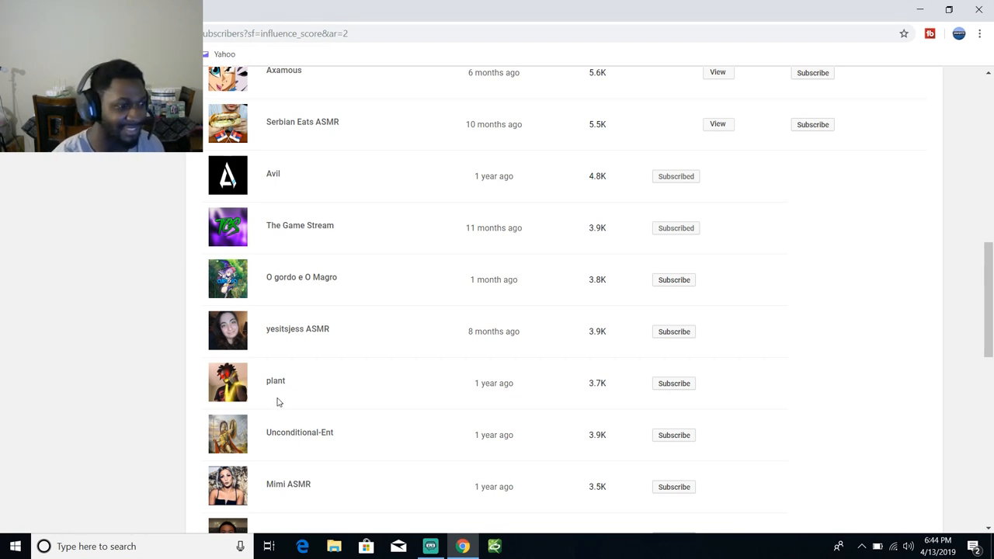
mouse_move(332, 430)
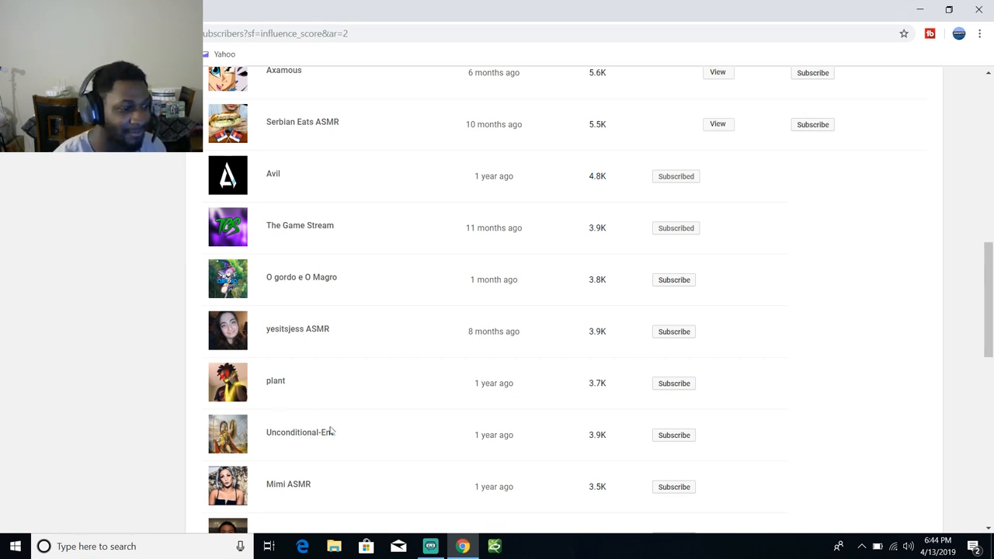
mouse_move(329, 452)
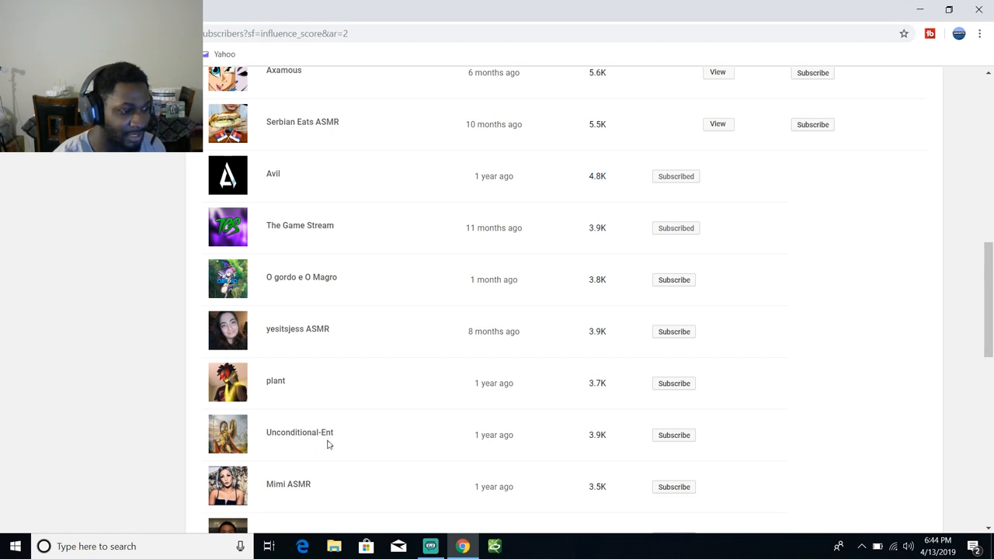
mouse_move(289, 502)
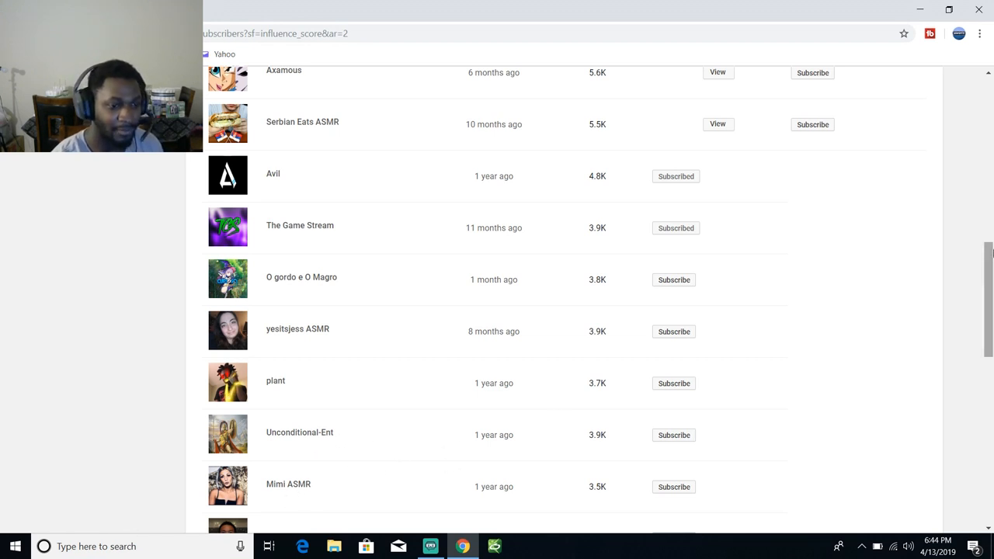
scroll("down", 3)
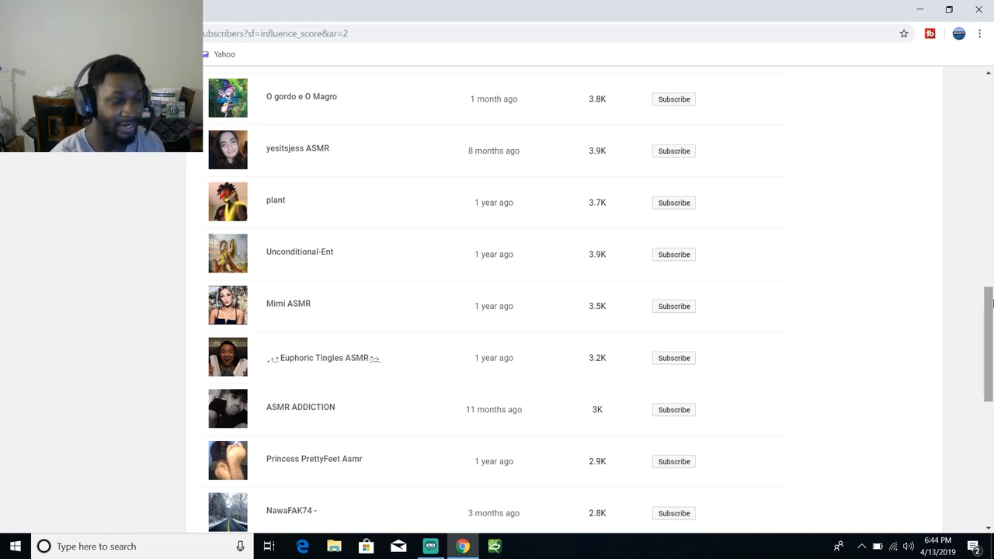
mouse_move(432, 401)
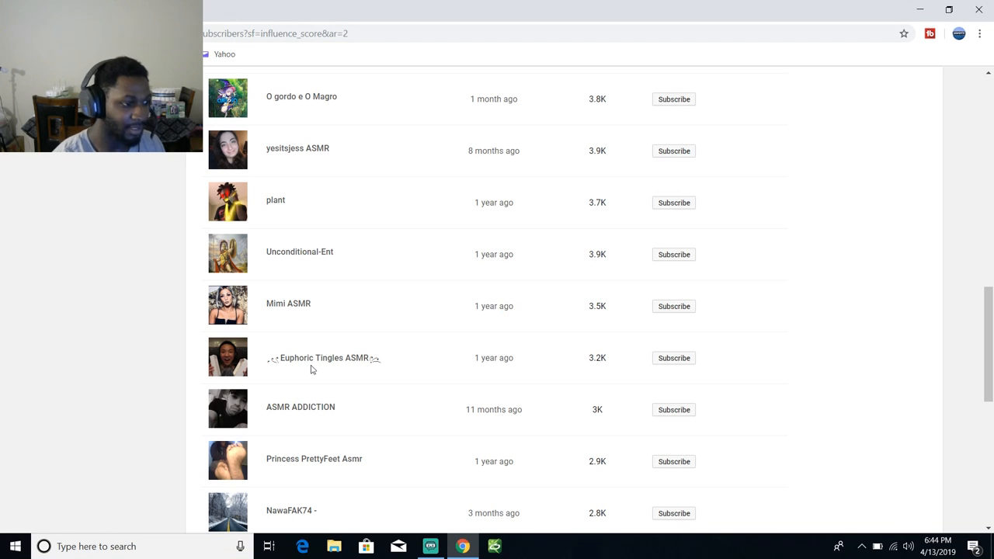
mouse_move(327, 370)
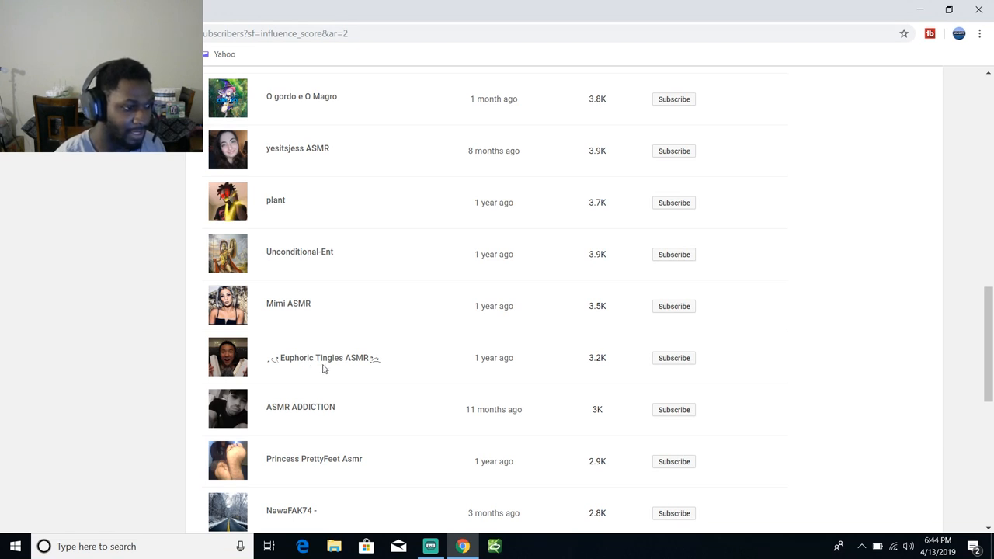
mouse_move(365, 370)
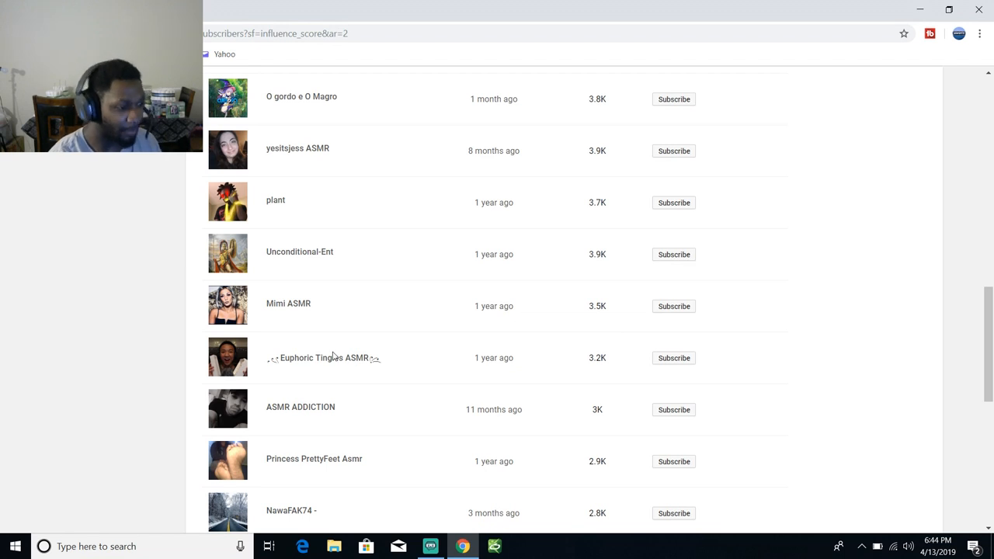
mouse_move(333, 367)
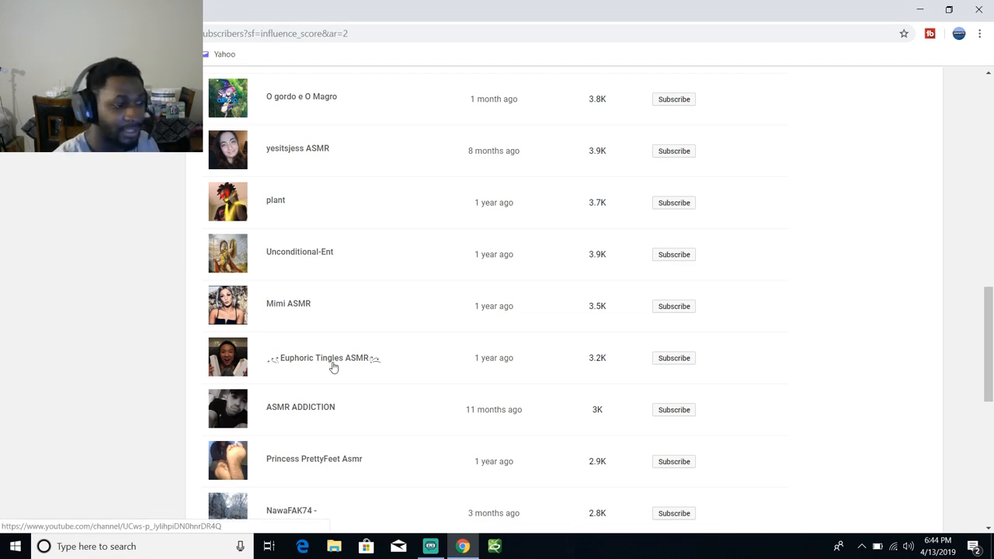
mouse_move(320, 422)
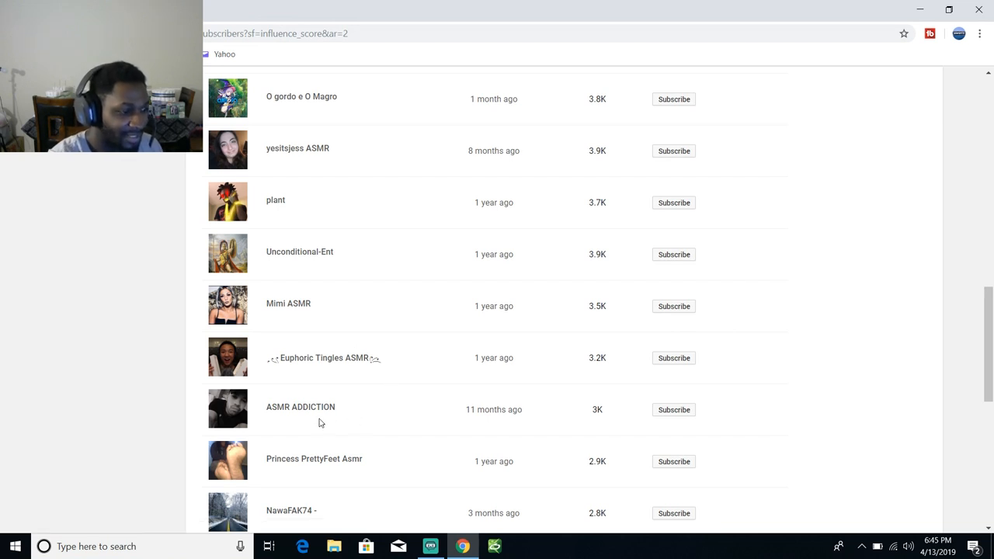
mouse_move(295, 423)
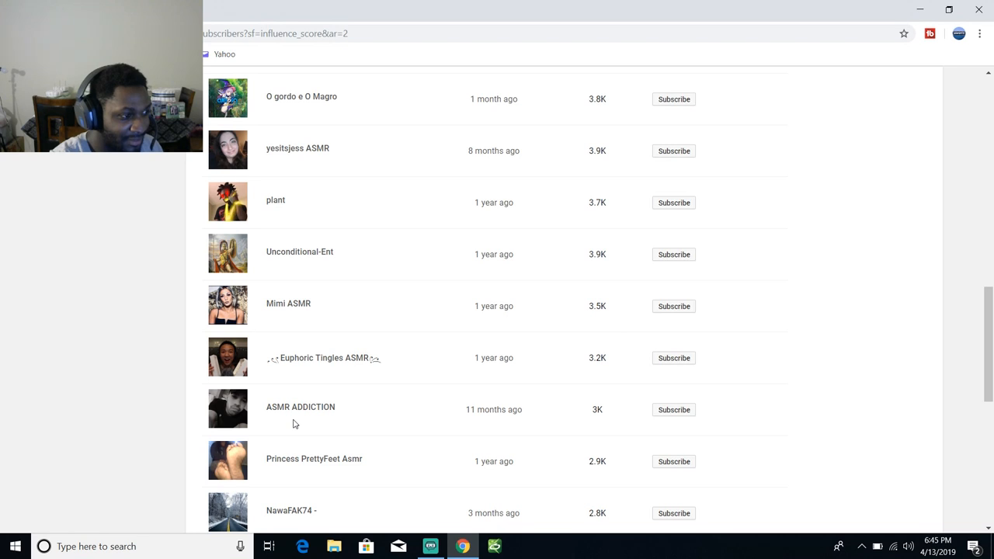
mouse_move(307, 420)
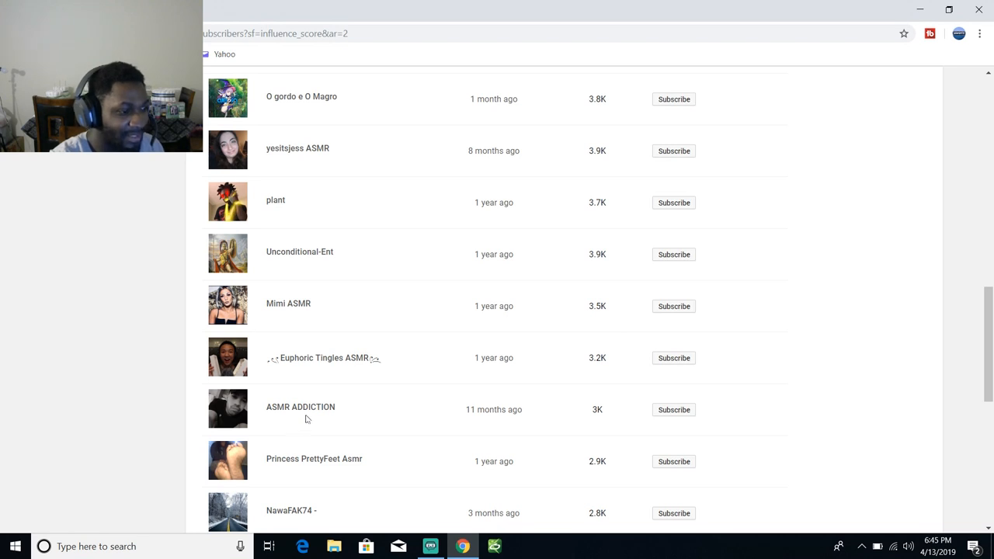
mouse_move(289, 469)
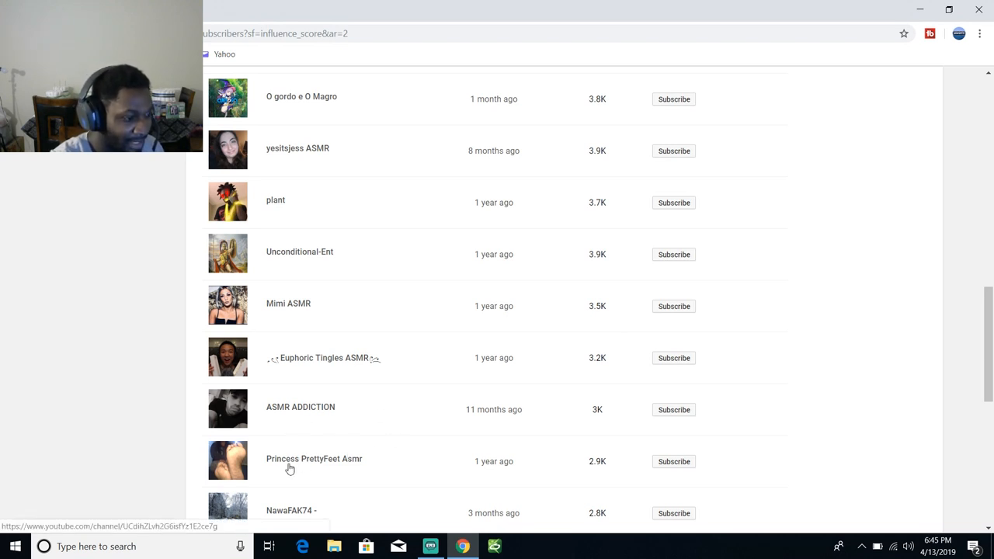
mouse_move(326, 466)
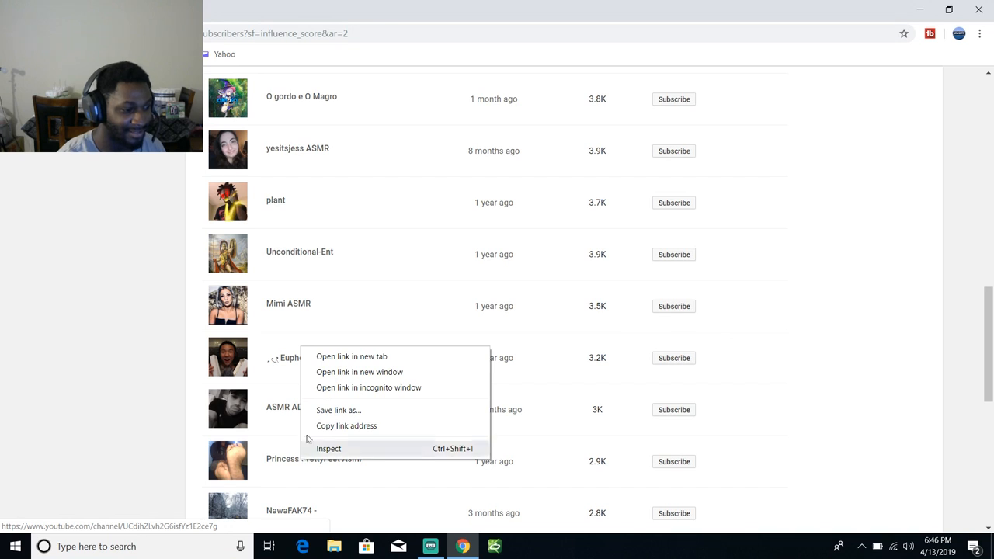
- View the Princess PrettyFeet Asmr channel in a new tab and show its Videos list
left_click(352, 356)
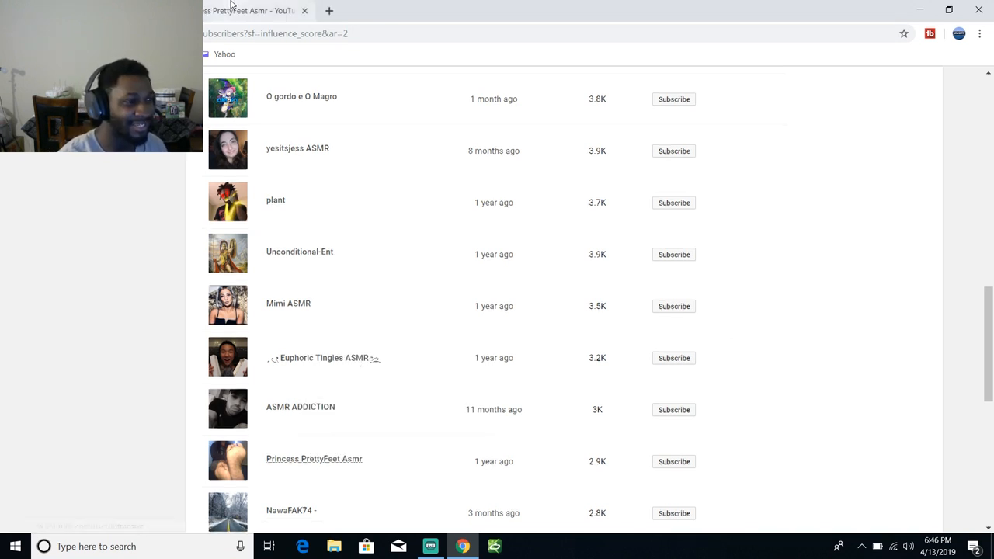
left_click(314, 458)
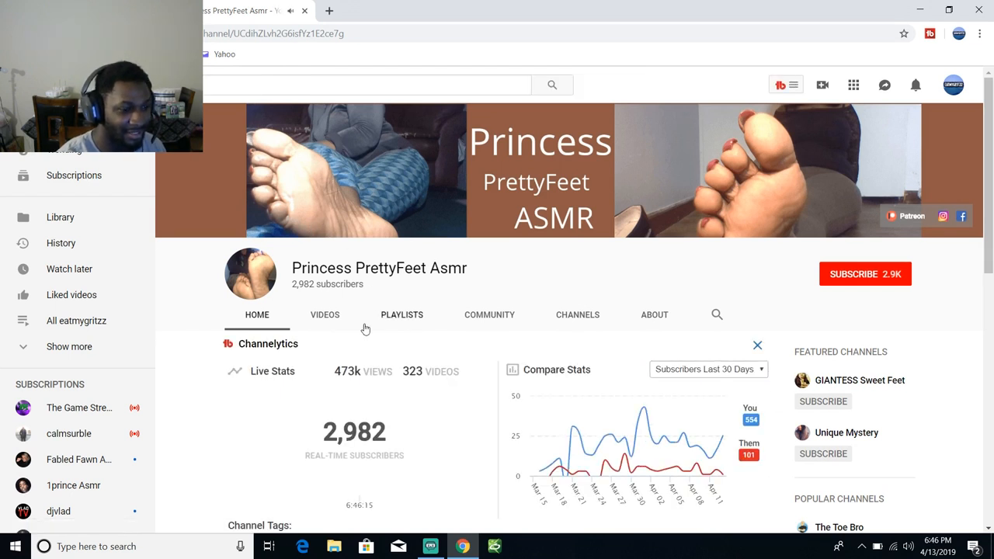
mouse_move(603, 328)
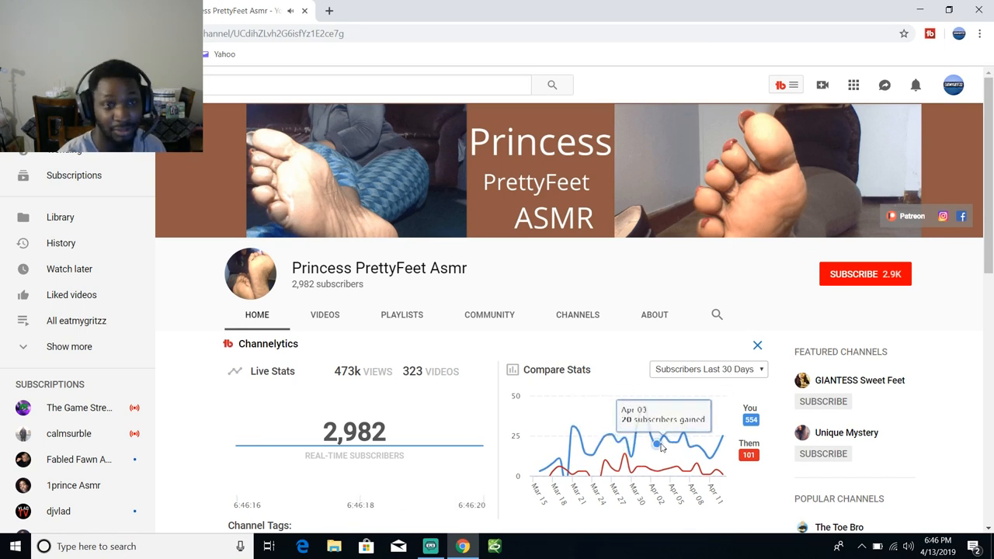
left_click(325, 314)
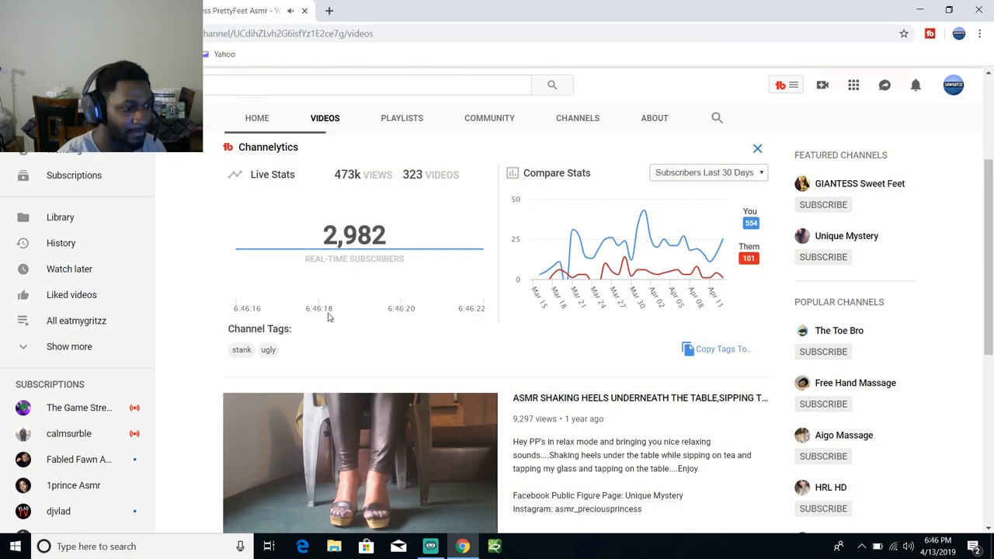
left_click(759, 149)
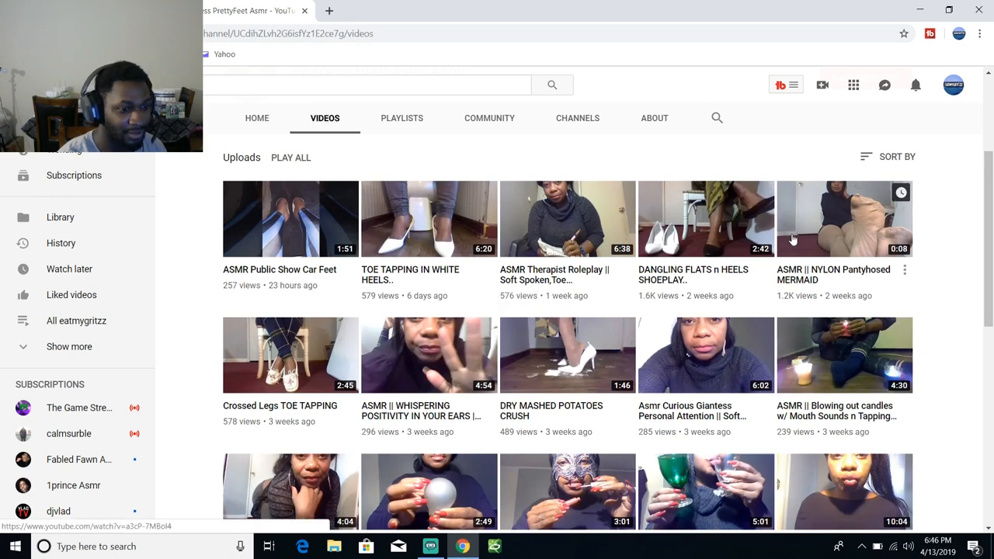
- Scroll down through the channel's uploaded videos before returning to the subscribers list
scroll("down", 3)
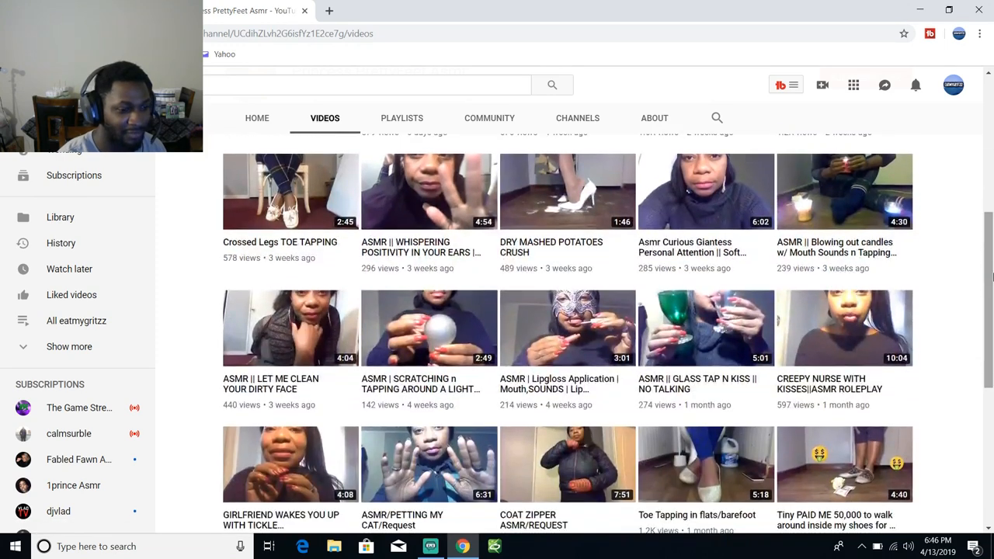
scroll("down", 3)
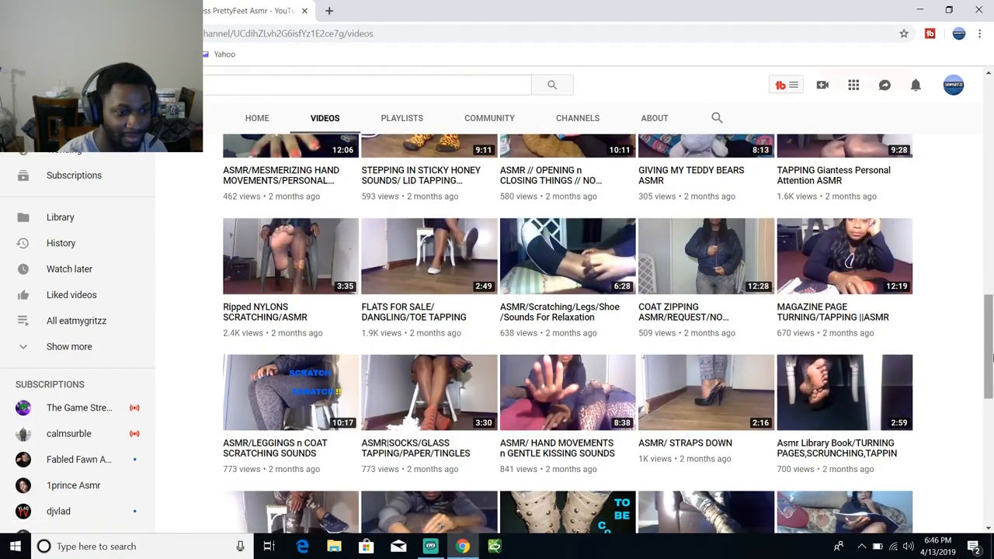
scroll("down", 3)
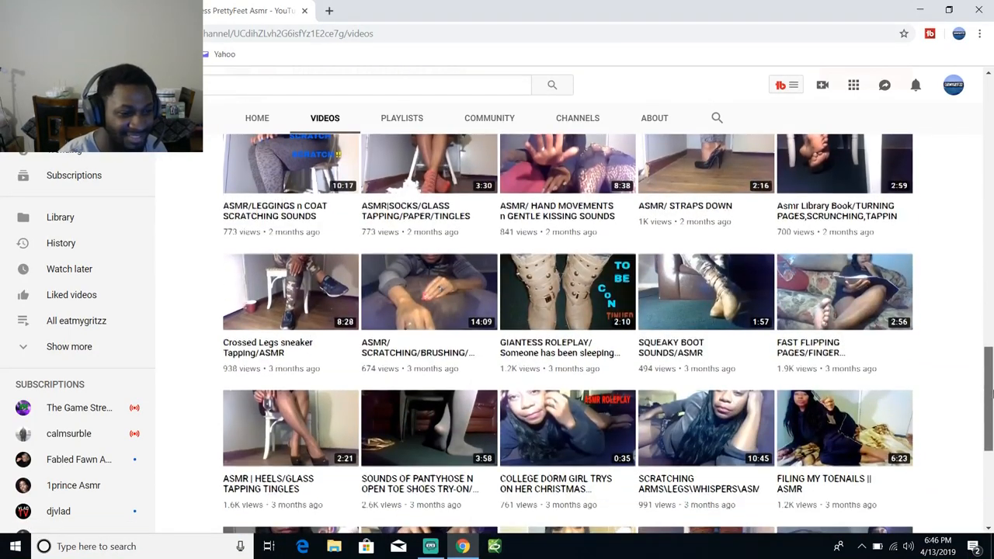
scroll("down", 3)
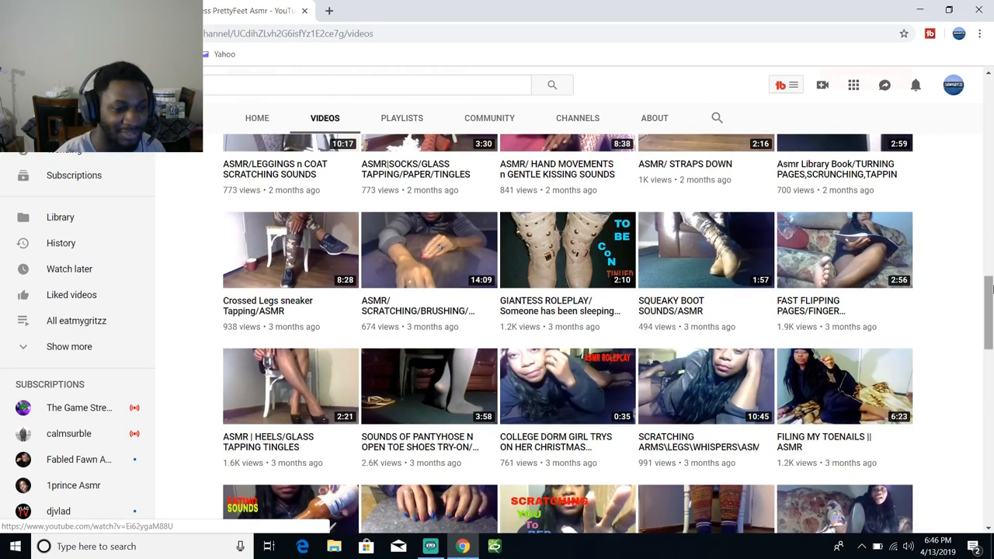
scroll("down", 3)
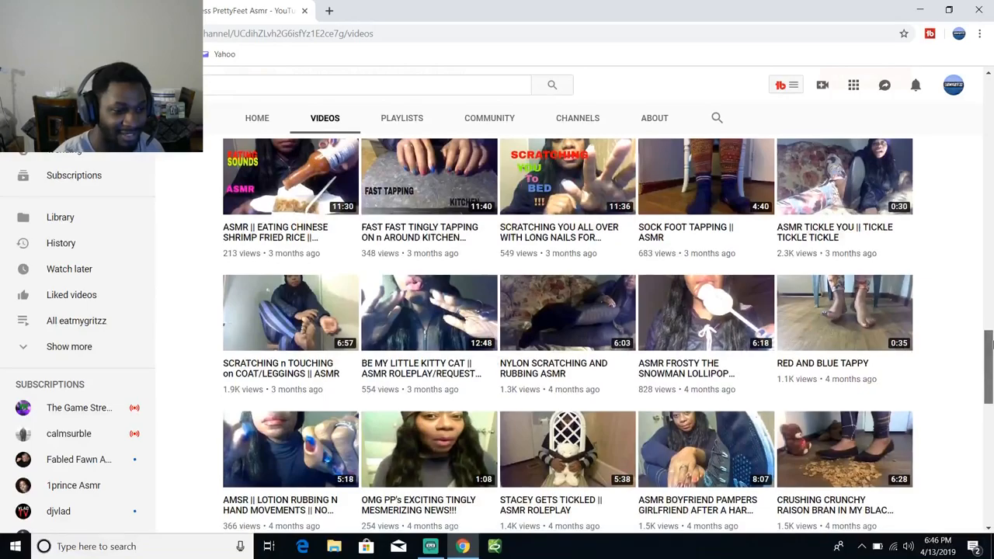
scroll("down", 3)
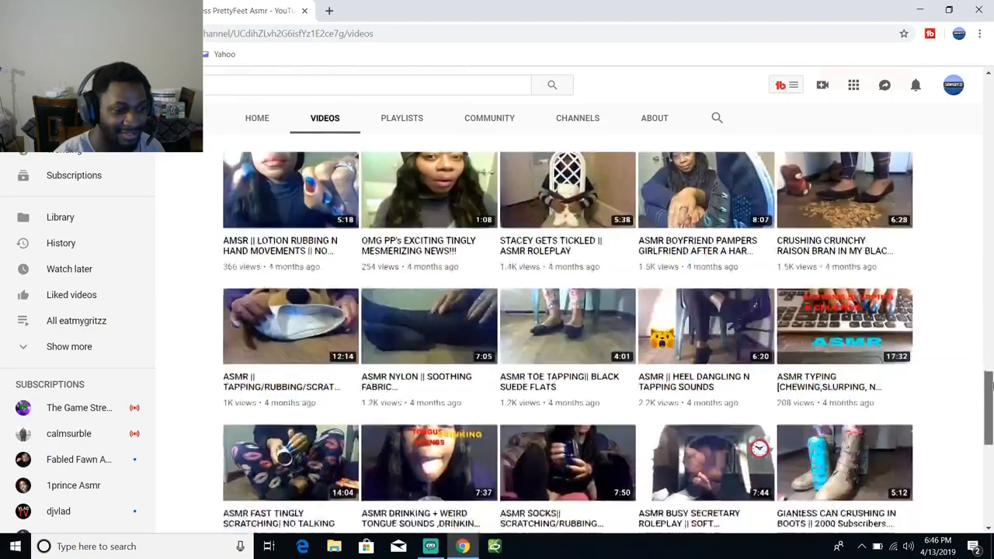
scroll("down", 3)
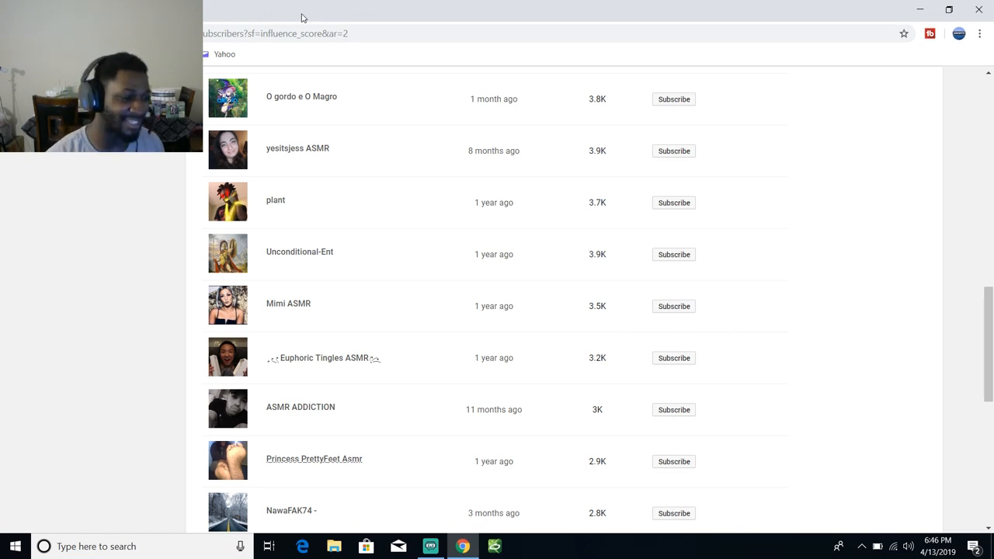
mouse_move(659, 54)
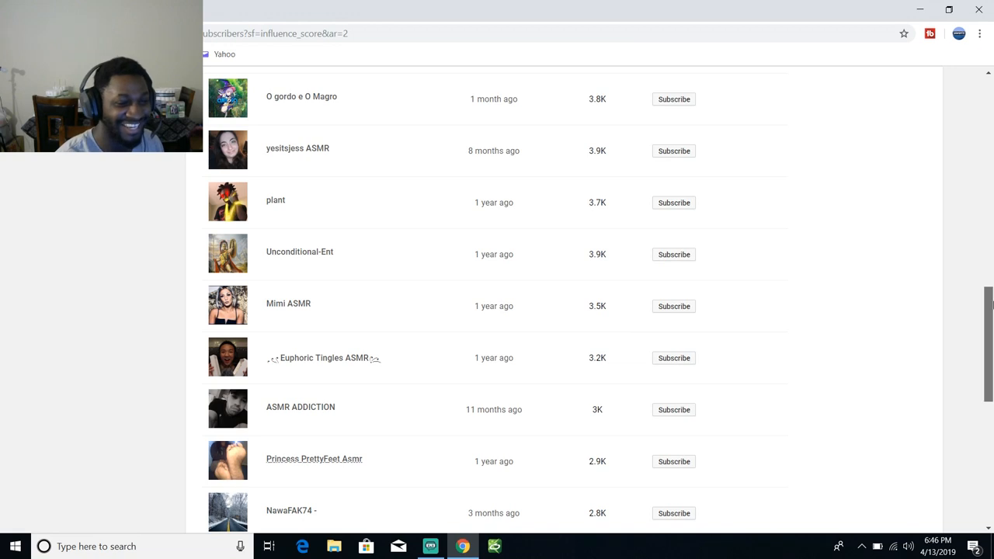
- Scroll to the bottom of the current subscribers batch where Load more appears
scroll("down", 3)
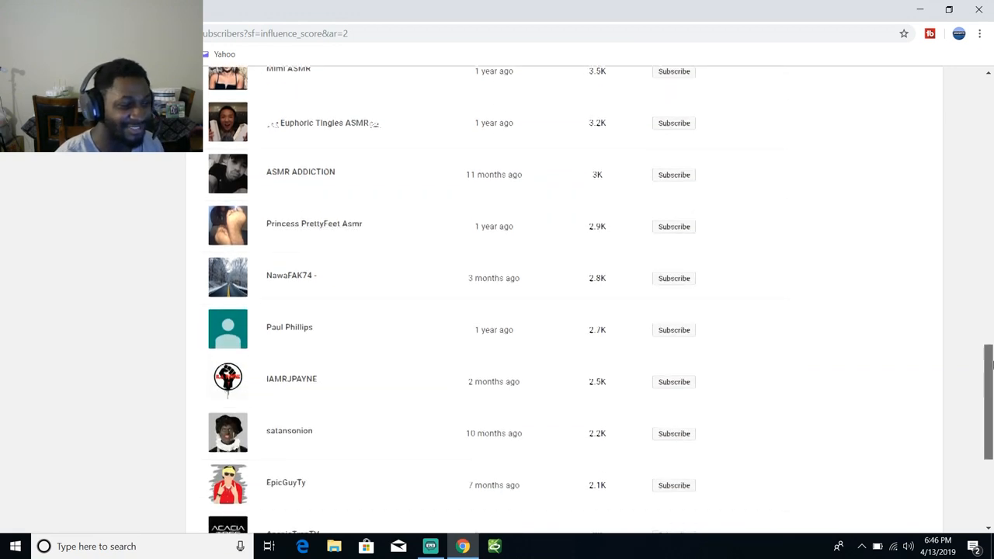
scroll("down", 3)
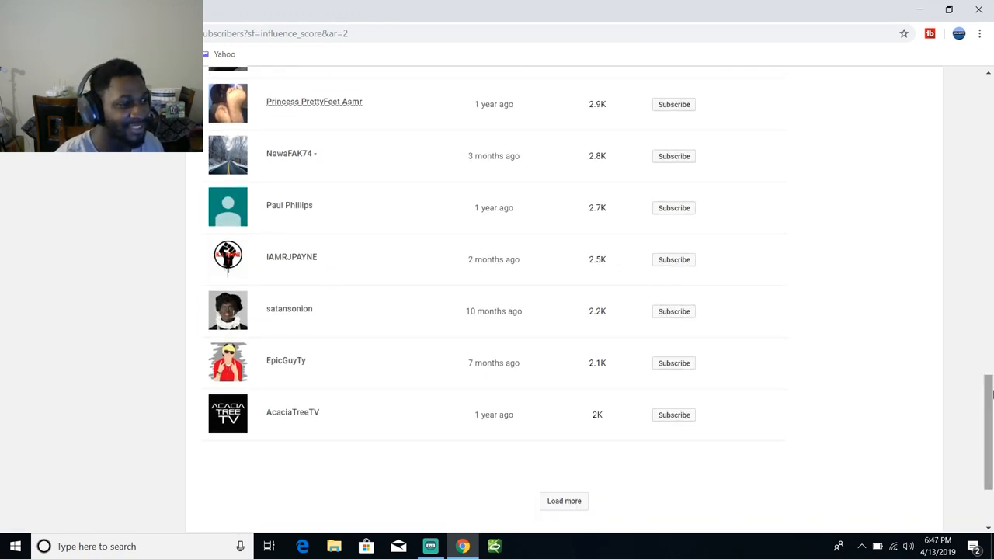
scroll("down", 3)
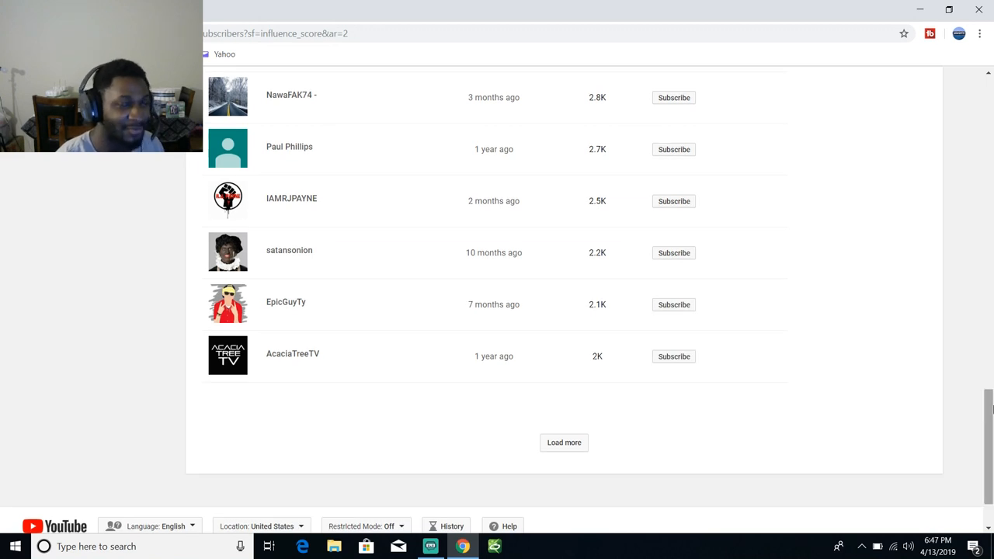
mouse_move(407, 233)
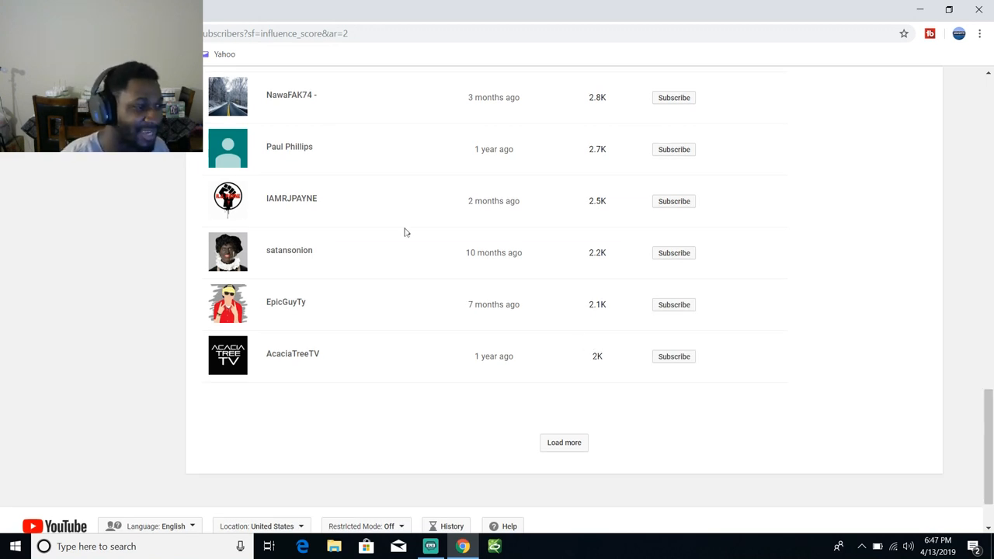
mouse_move(308, 140)
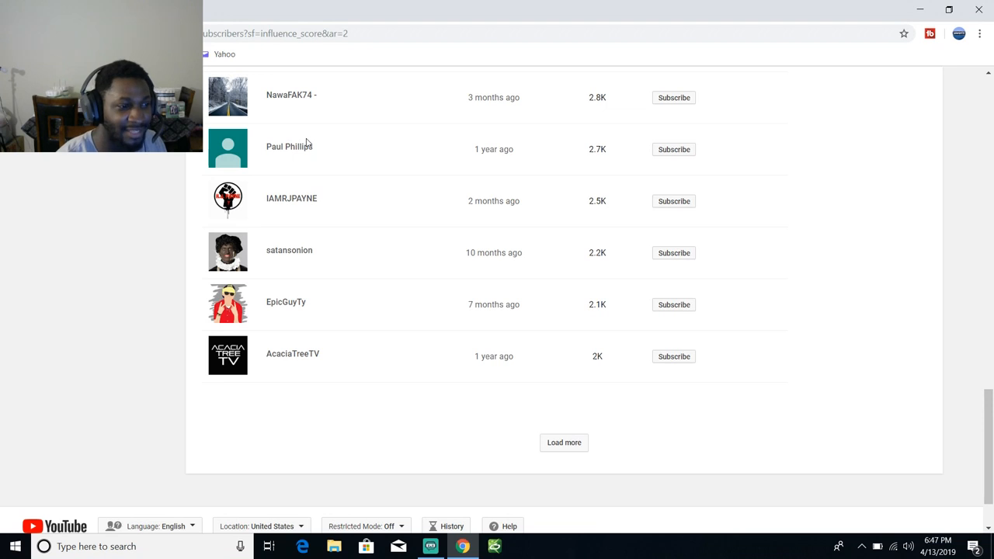
mouse_move(338, 169)
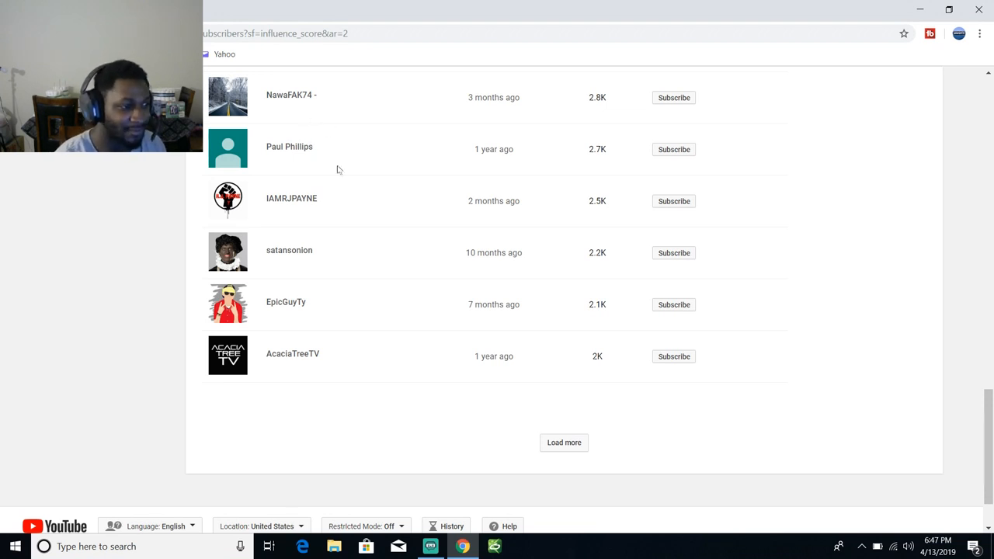
mouse_move(306, 171)
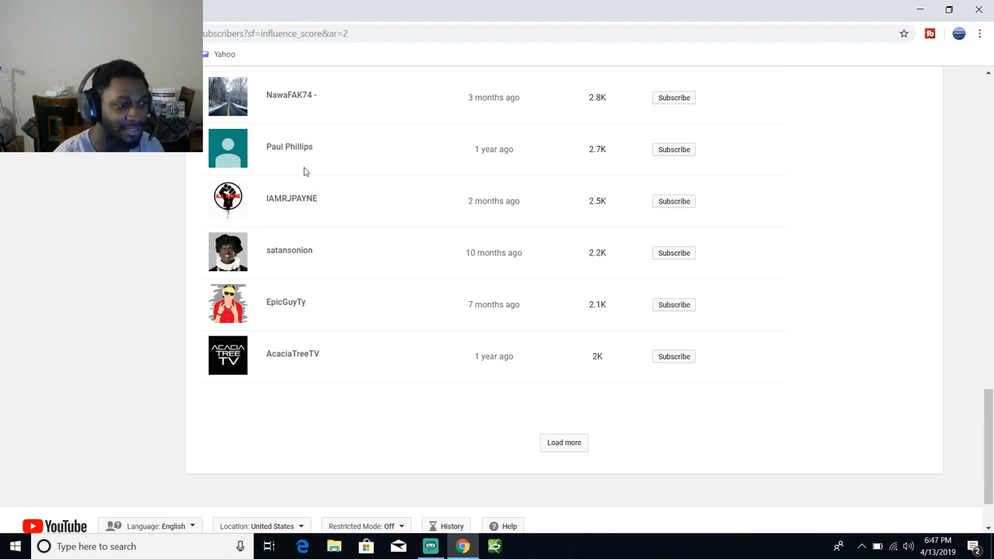
mouse_move(300, 230)
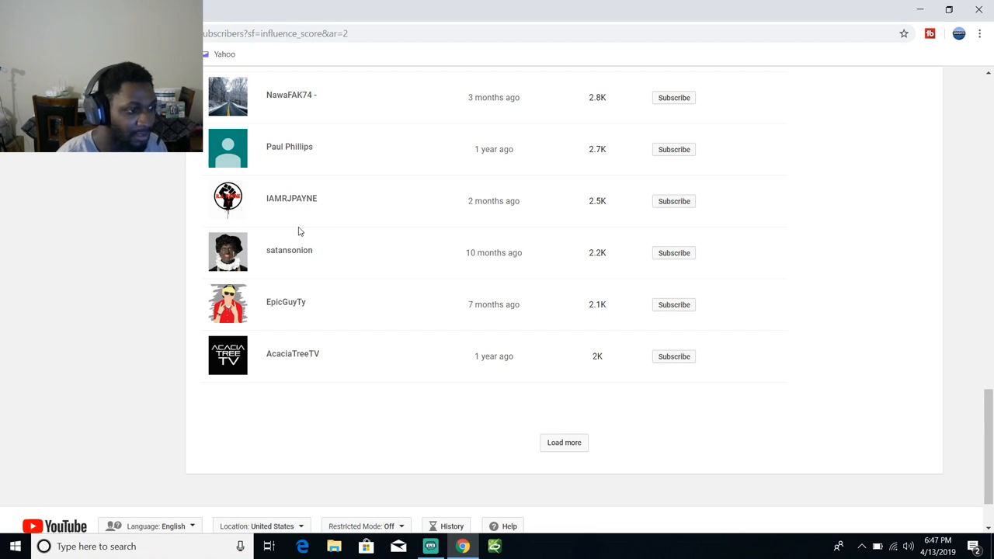
mouse_move(320, 230)
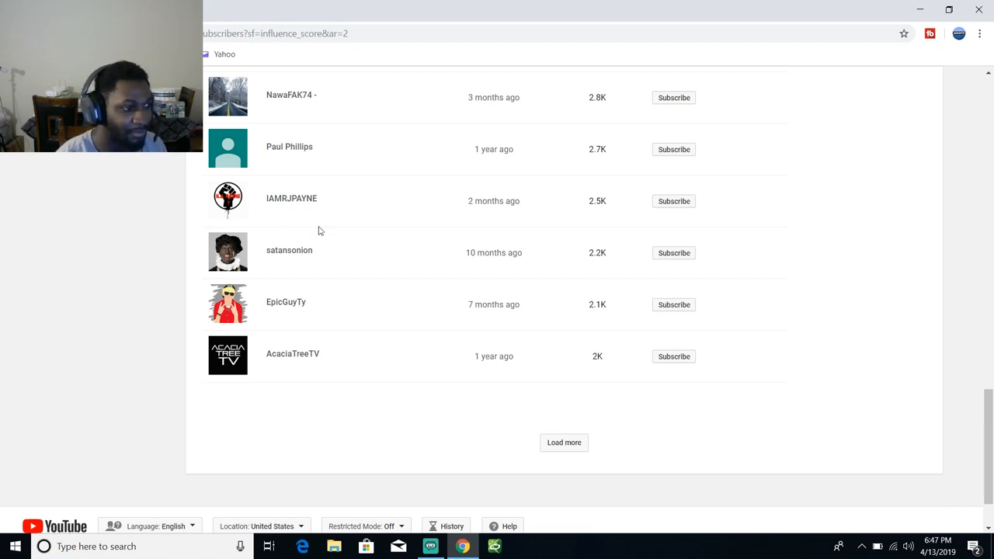
mouse_move(294, 274)
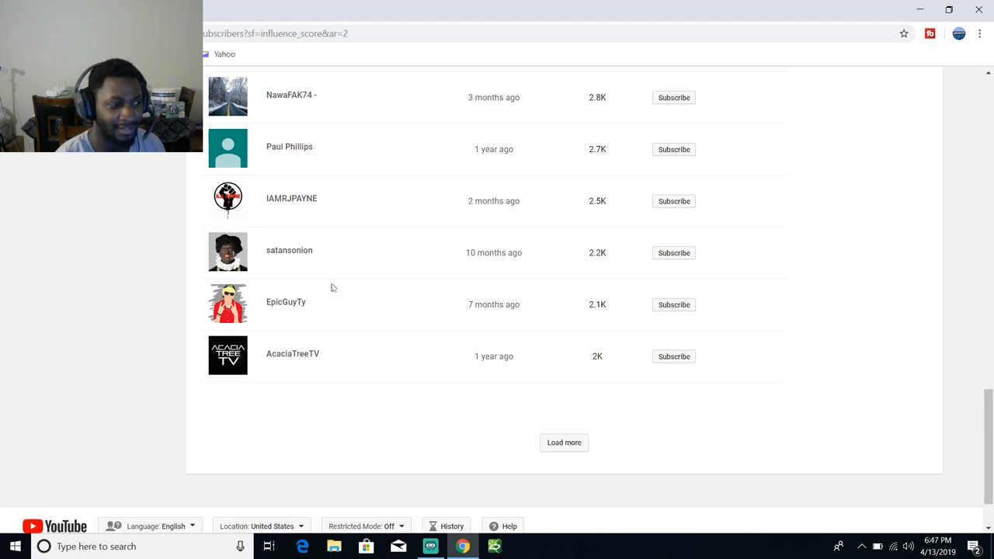
mouse_move(313, 321)
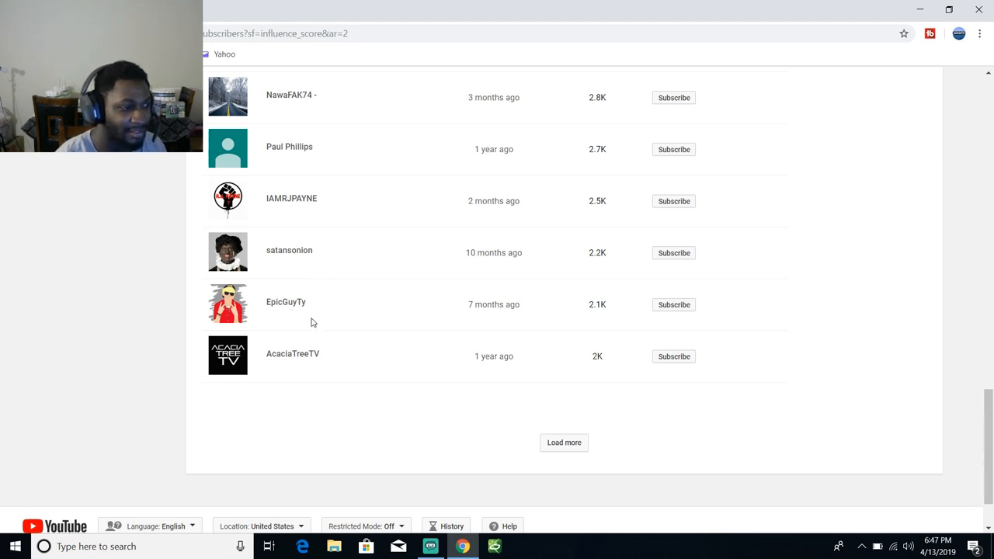
mouse_move(332, 335)
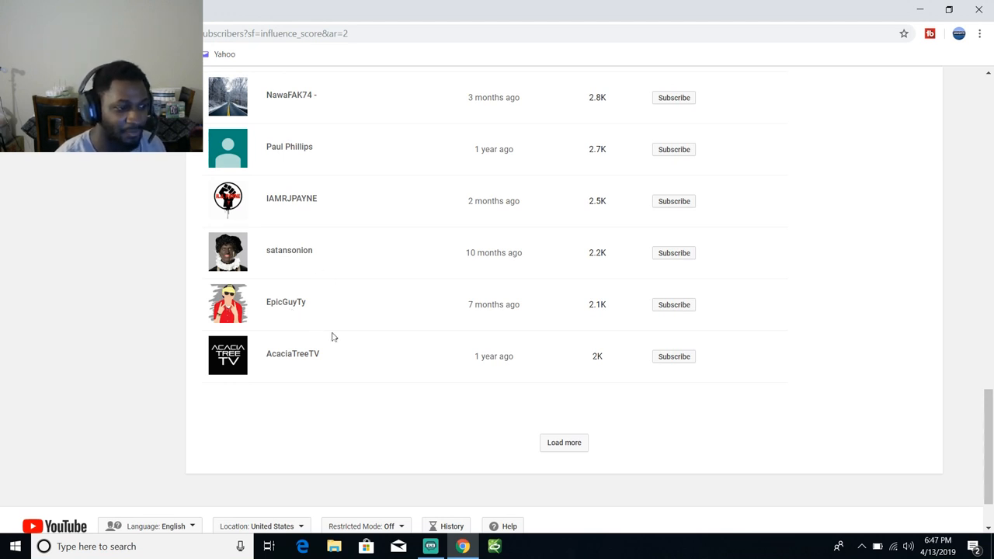
mouse_move(289, 372)
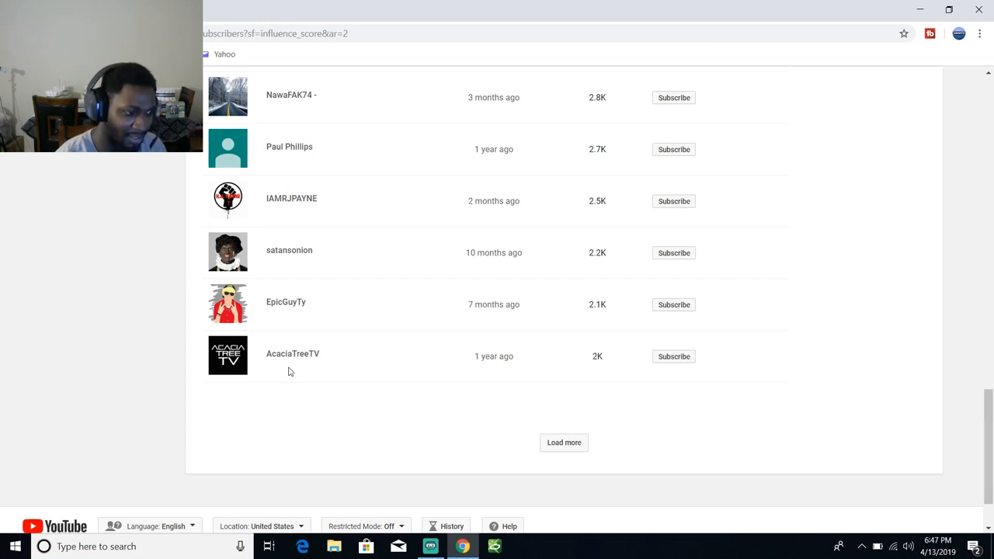
mouse_move(454, 414)
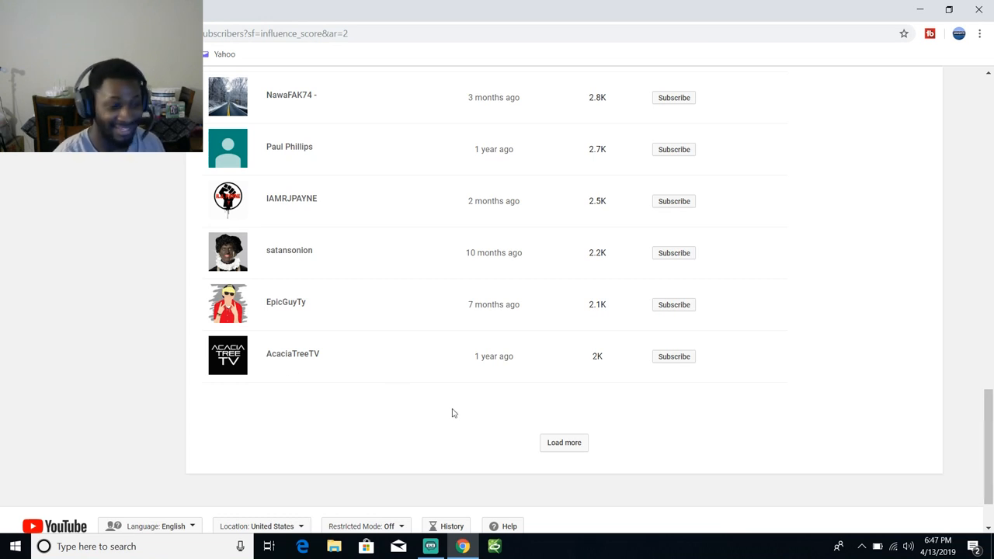
- Load the next page of subscribers and scroll down to channels with about 1K subscribers
left_click(564, 442)
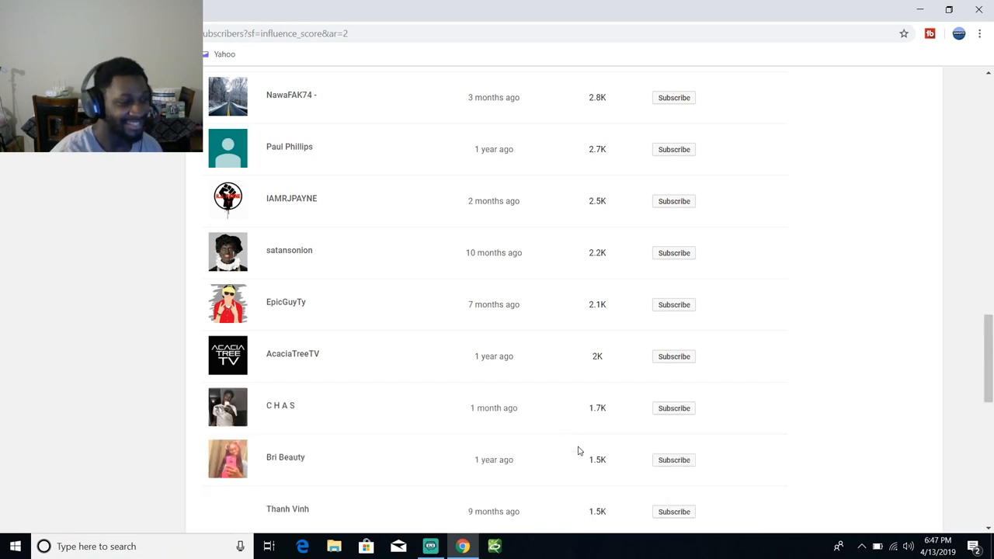
mouse_move(247, 400)
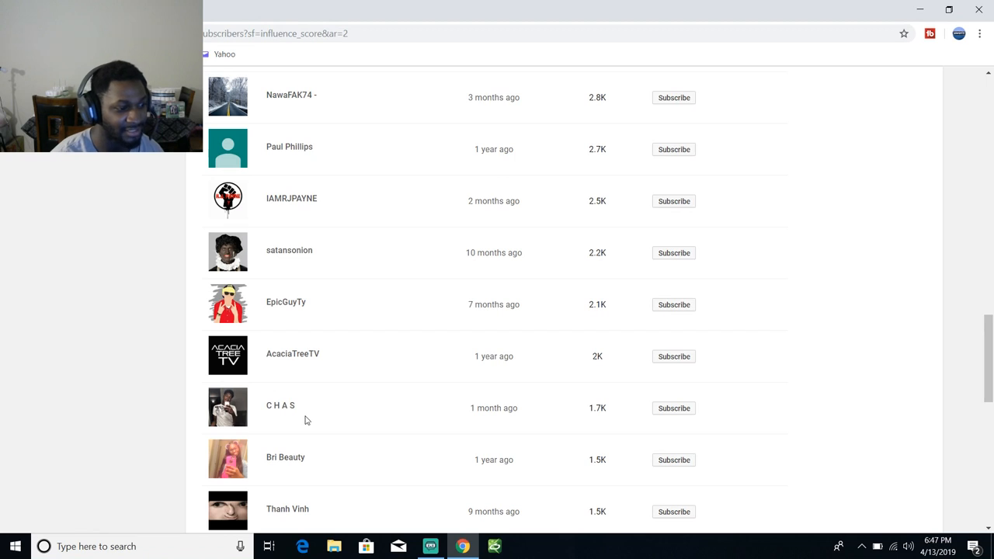
mouse_move(301, 466)
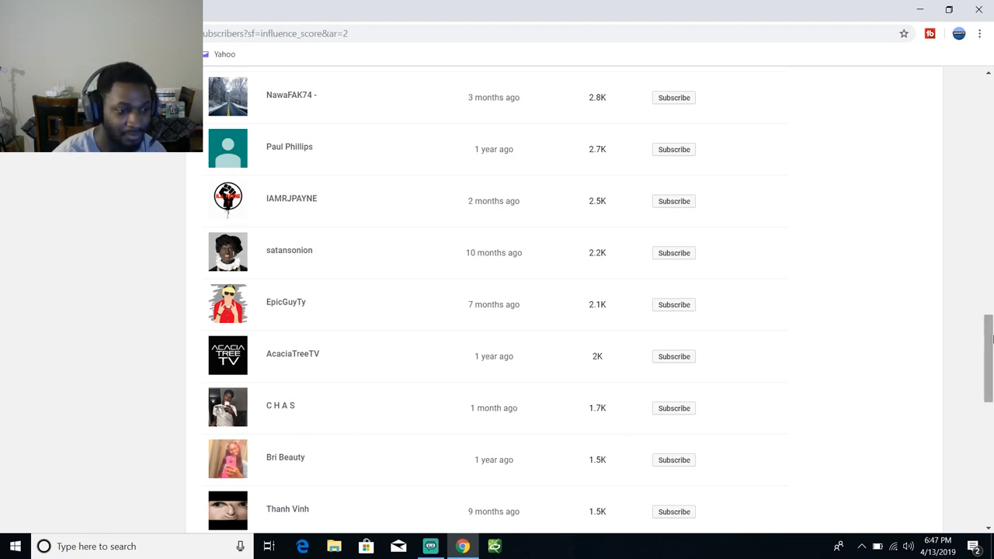
scroll("down", 3)
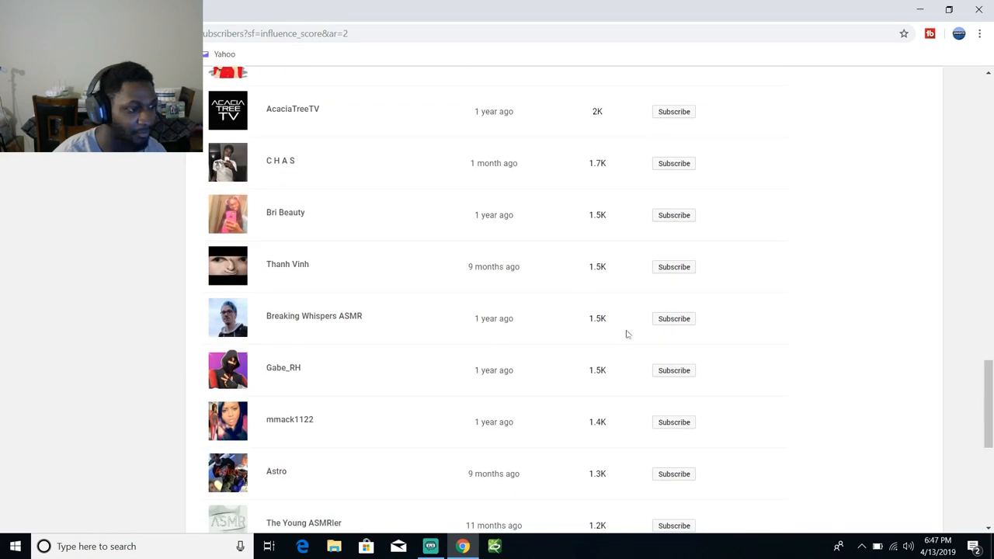
mouse_move(335, 267)
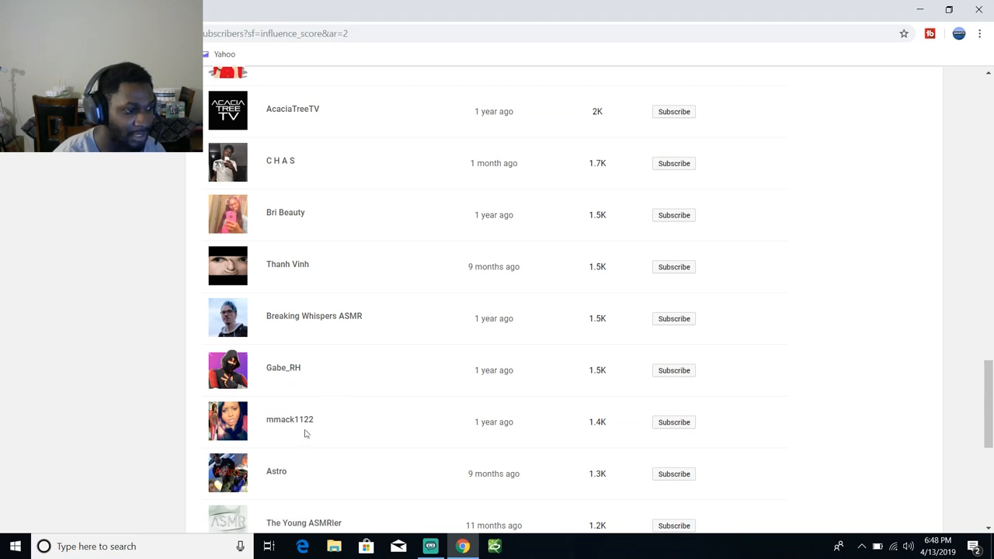
mouse_move(301, 438)
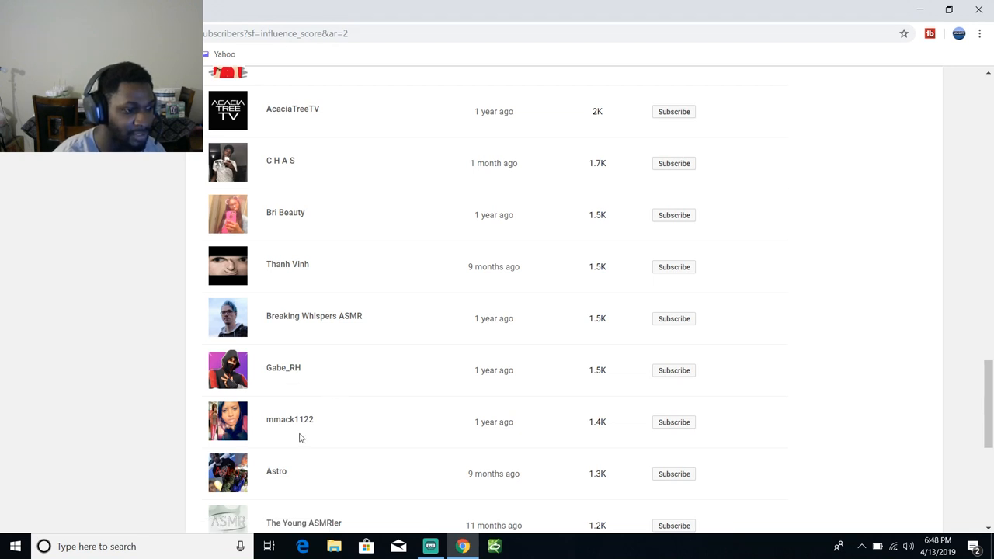
mouse_move(311, 473)
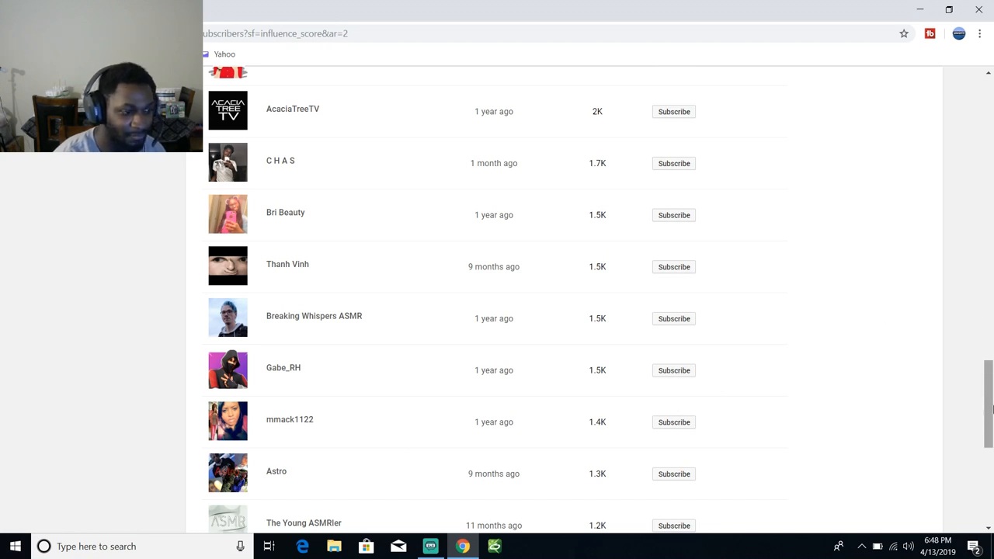
scroll("down", 3)
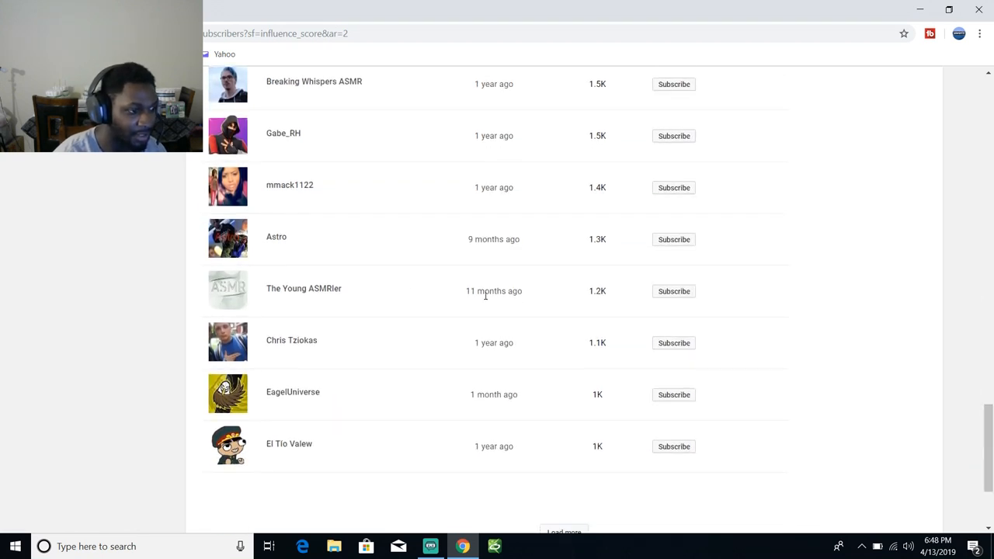
mouse_move(395, 294)
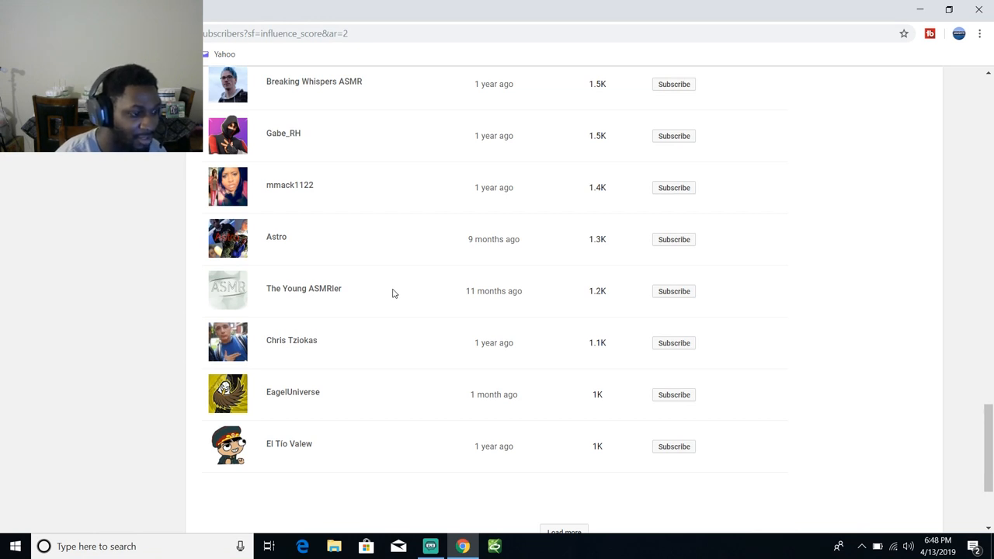
mouse_move(304, 360)
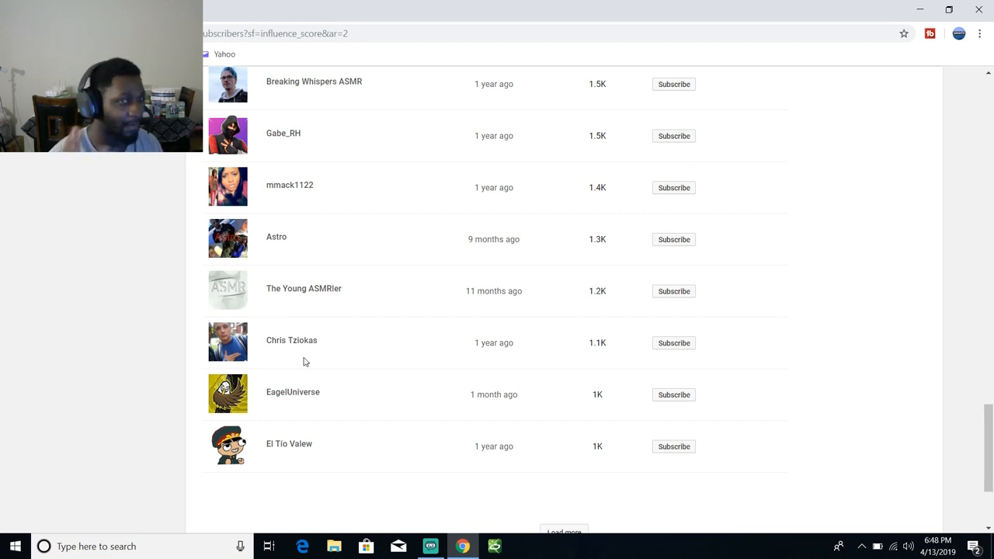
mouse_move(416, 318)
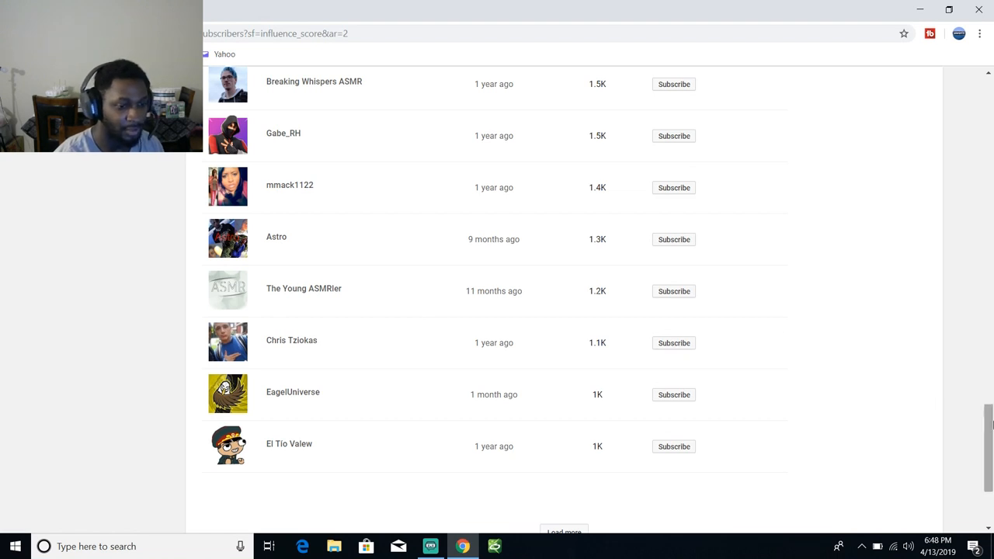
scroll("down", 3)
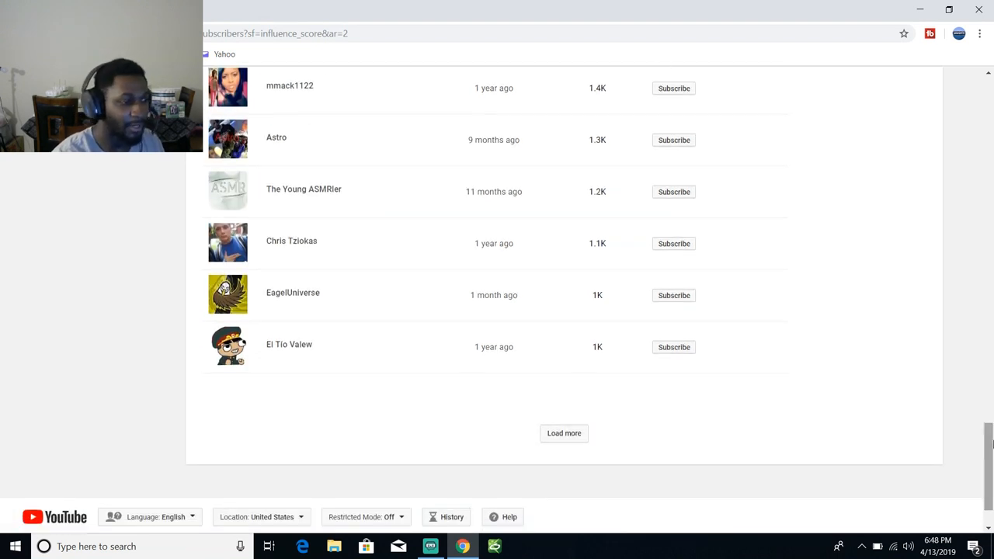
mouse_move(316, 251)
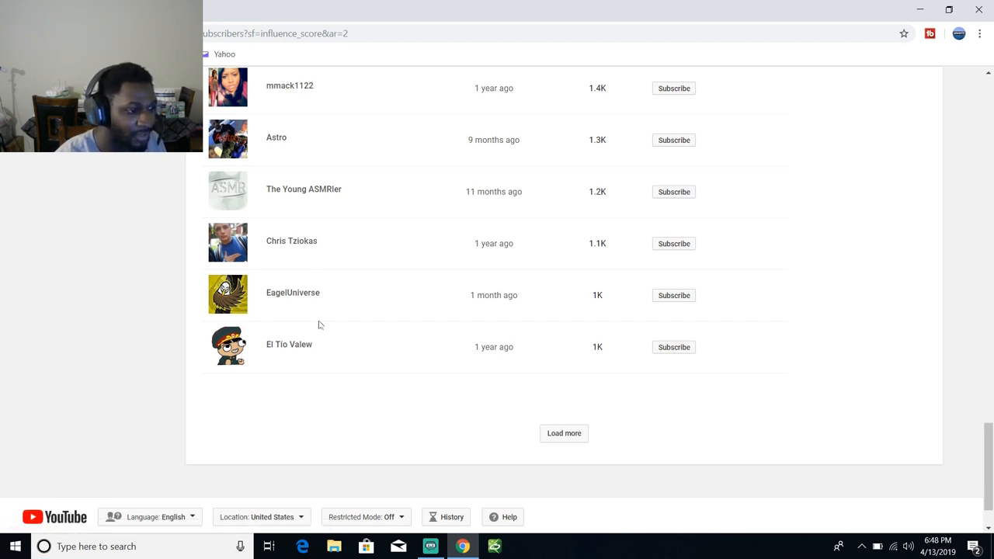
mouse_move(343, 367)
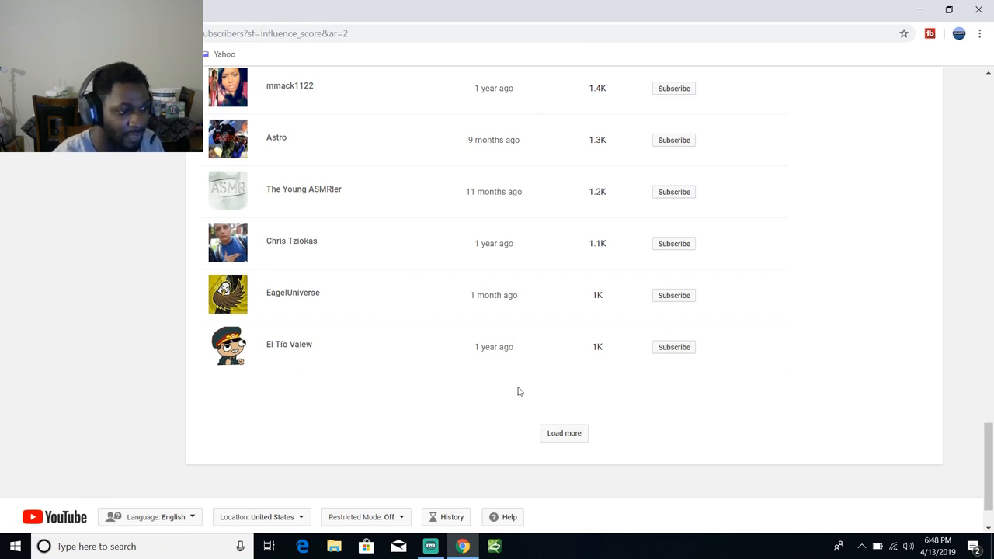
mouse_move(564, 434)
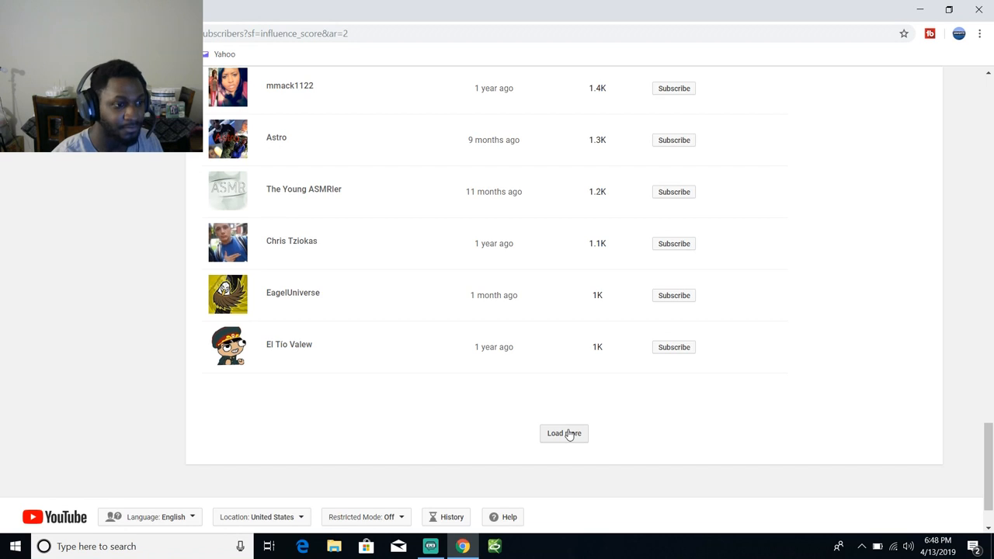
- Load the next batch and scroll down to channels with about 664 subscribers
left_click(564, 433)
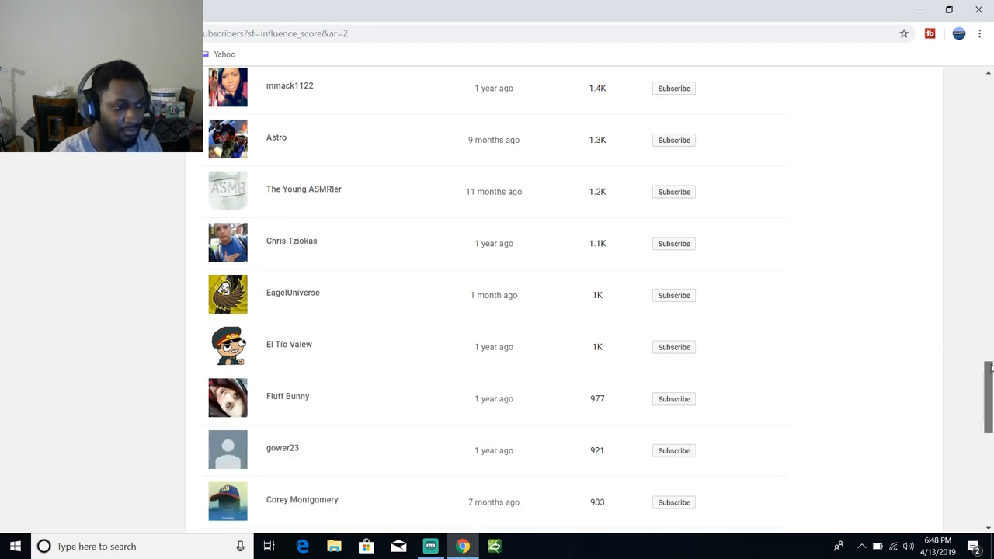
scroll("down", 3)
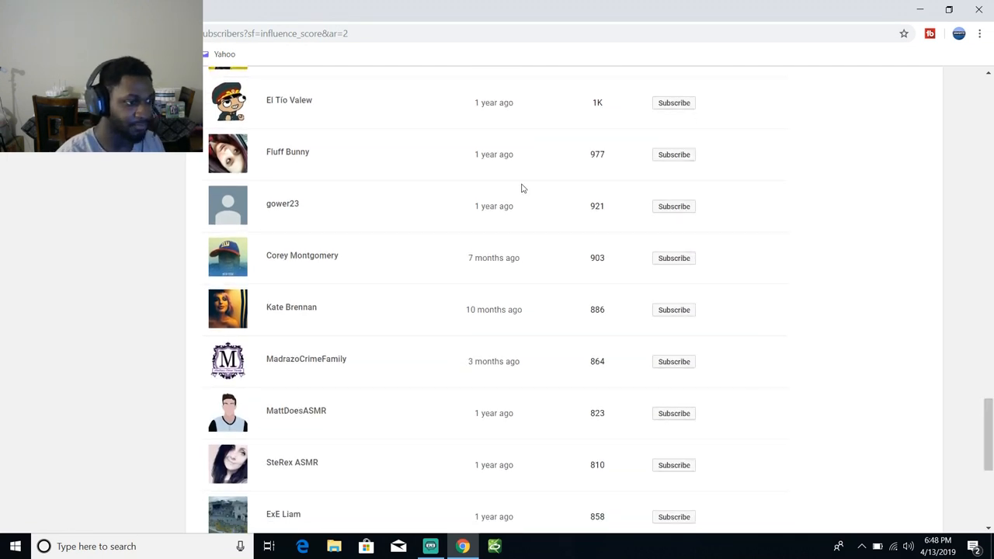
mouse_move(331, 218)
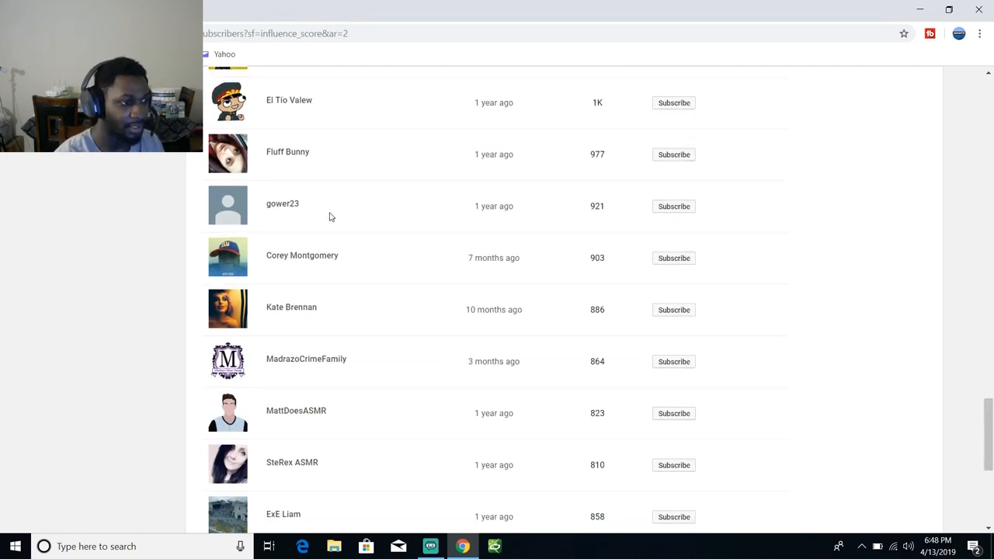
mouse_move(381, 253)
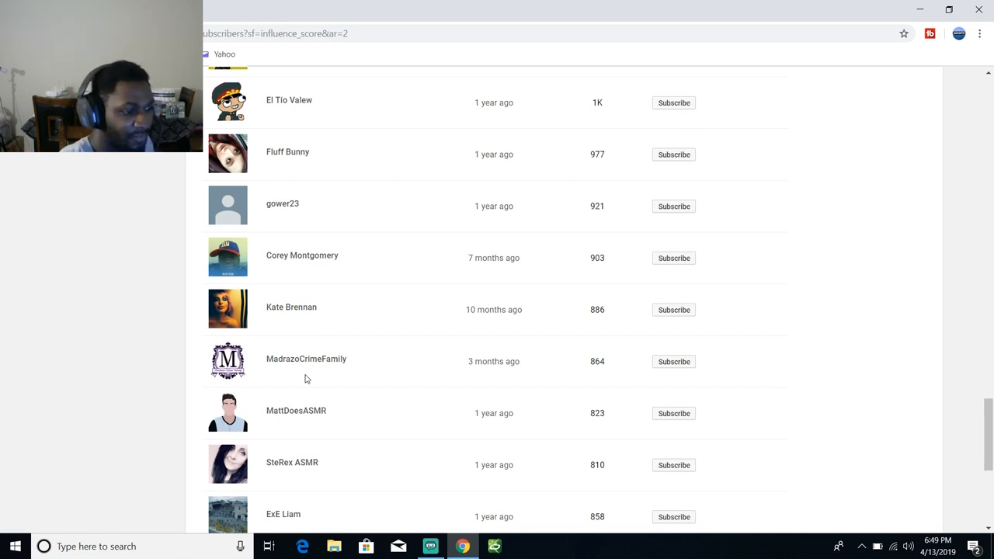
mouse_move(541, 435)
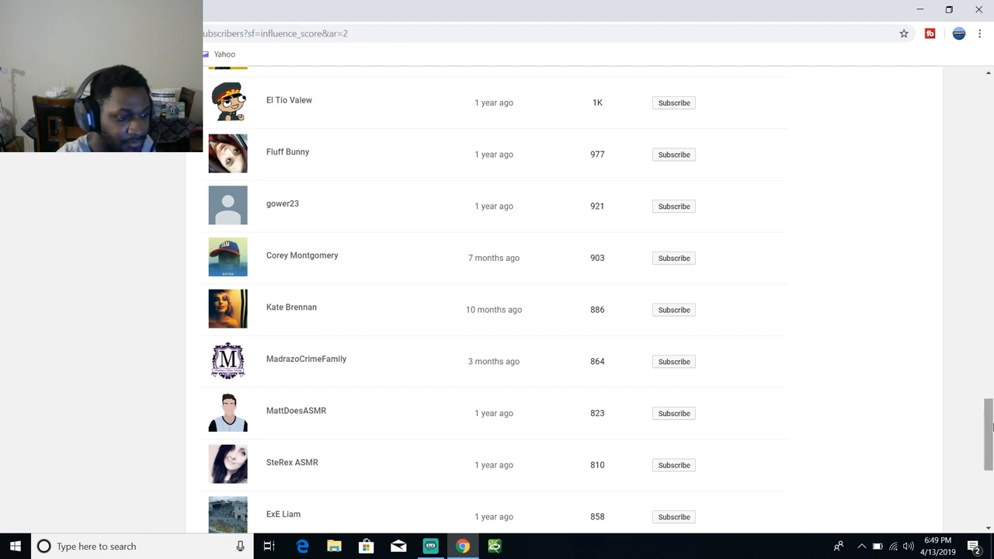
scroll("down", 3)
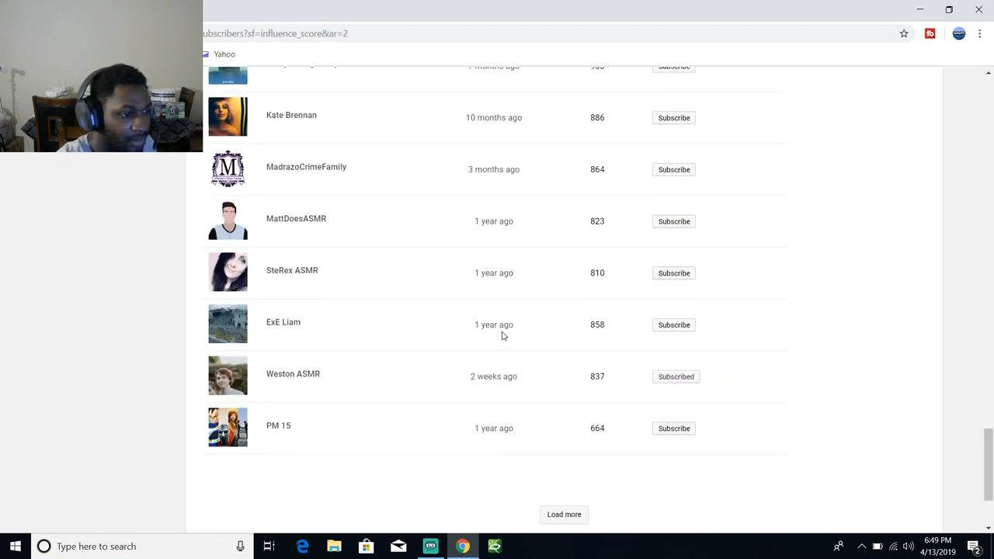
mouse_move(305, 287)
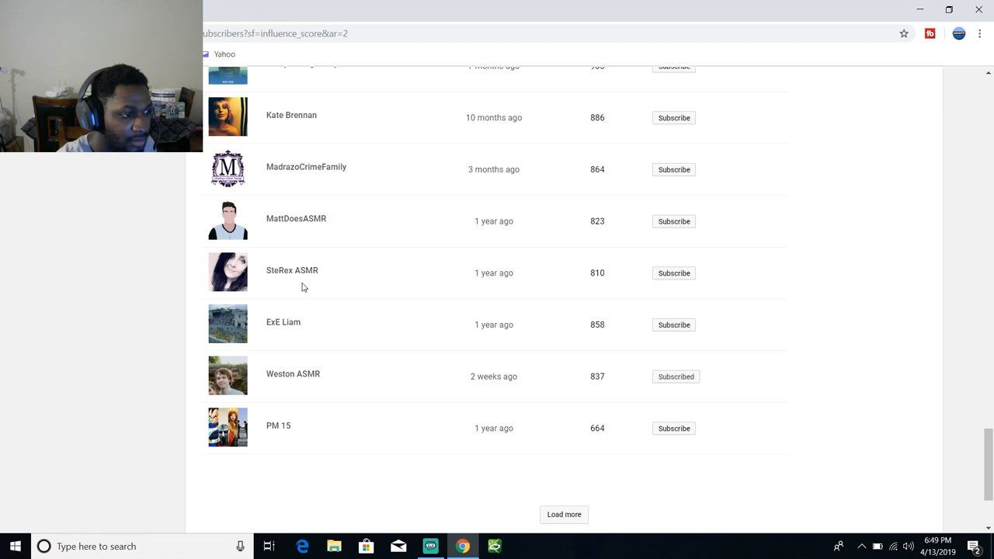
mouse_move(524, 286)
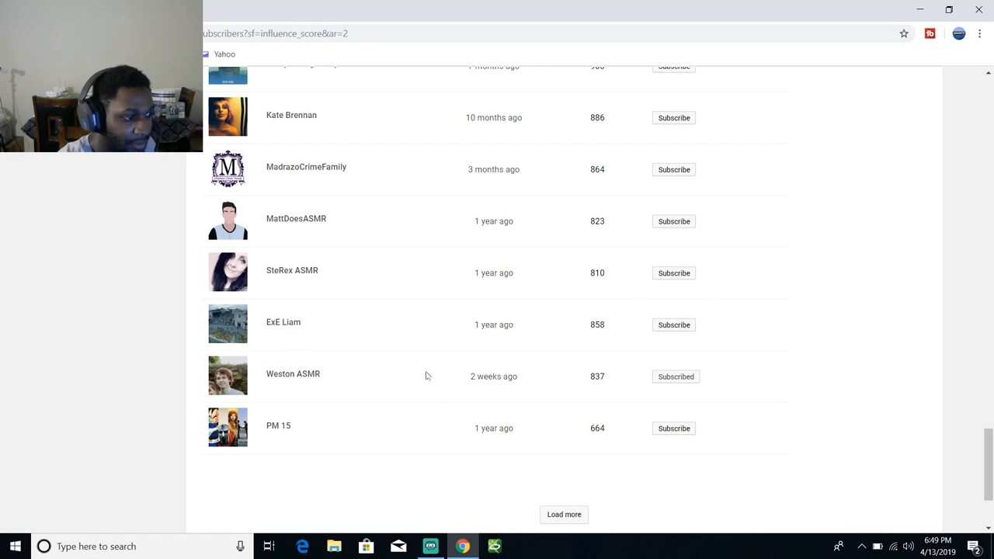
mouse_move(482, 388)
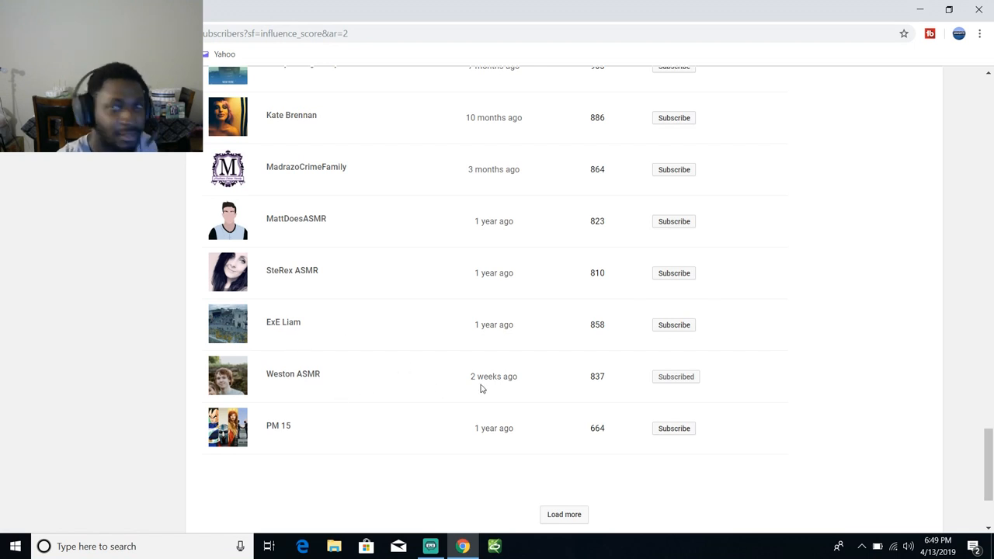
mouse_move(587, 429)
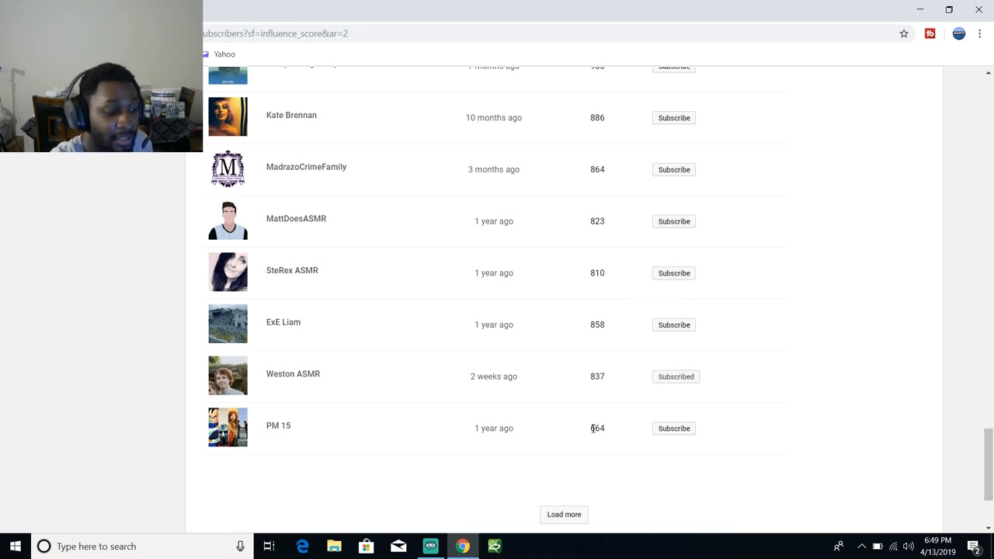
scroll("down", 3)
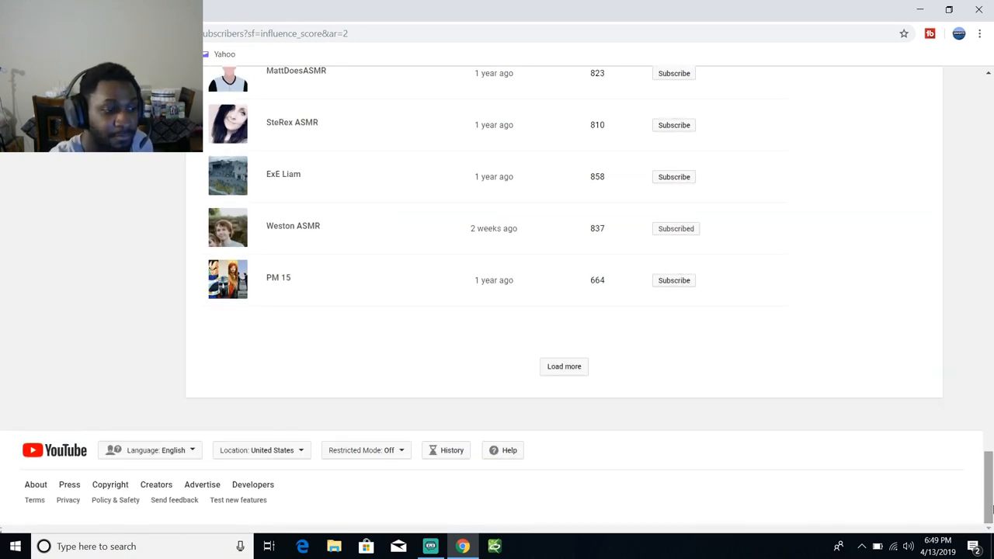
- Load another batch and scroll to the bottom, ending at a channel with 479 subscribers
left_click(564, 367)
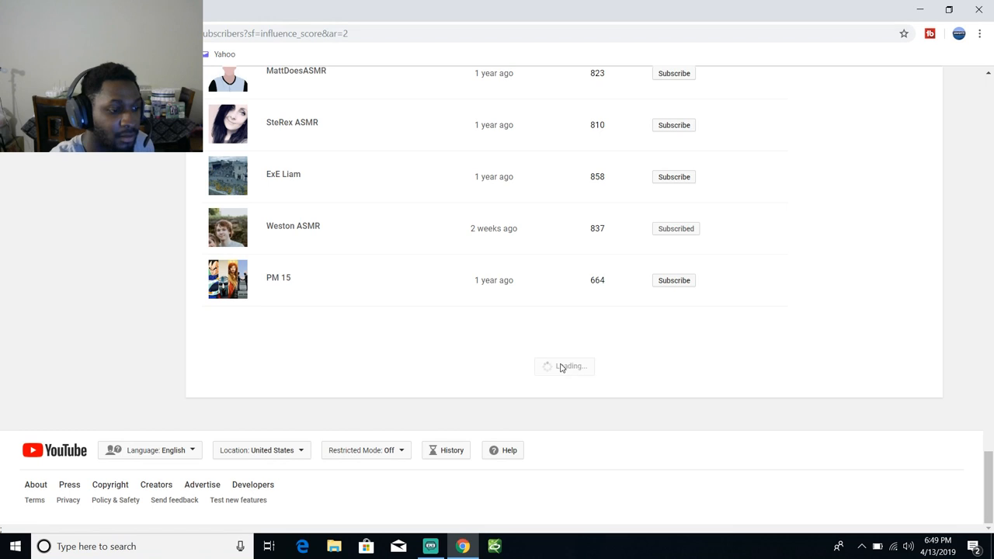
scroll("down", 3)
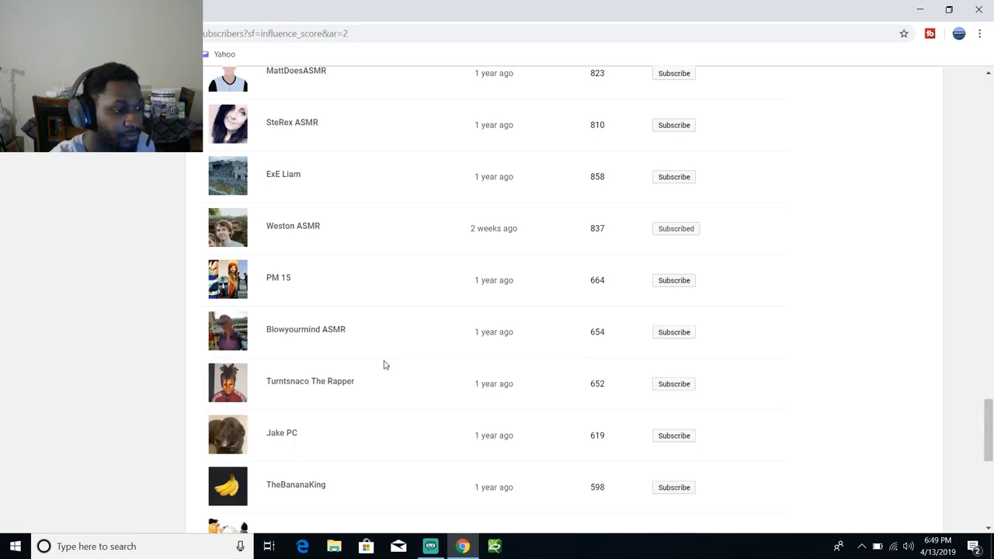
mouse_move(280, 349)
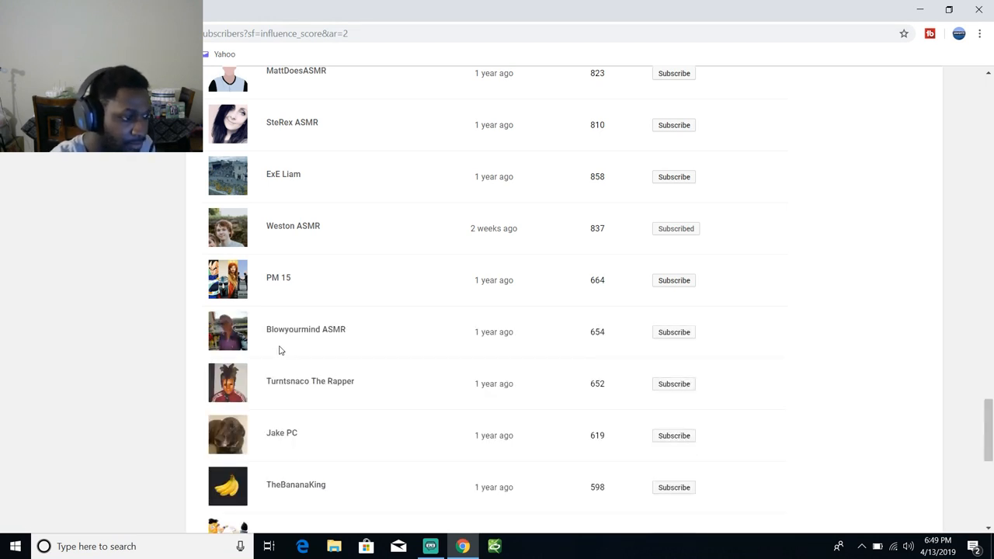
mouse_move(307, 401)
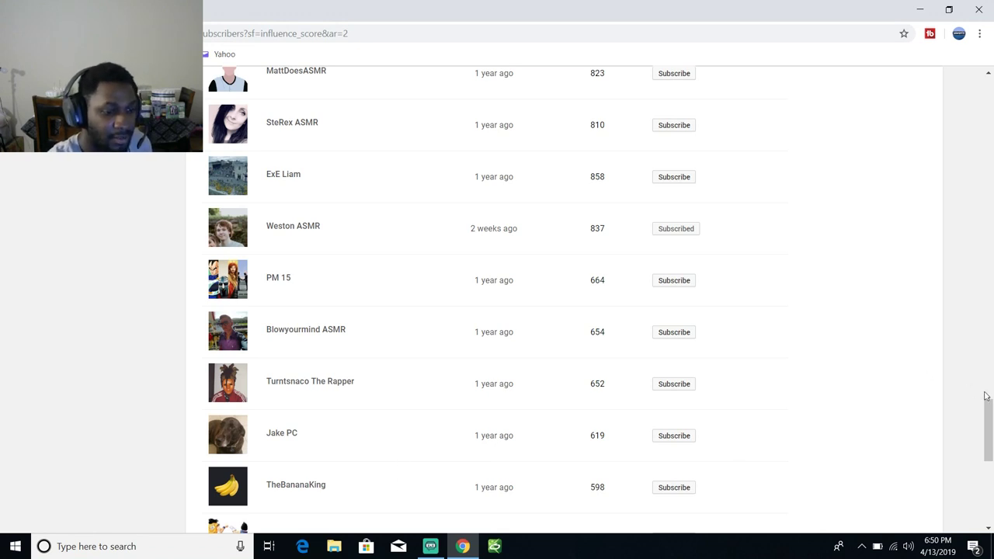
scroll("down", 3)
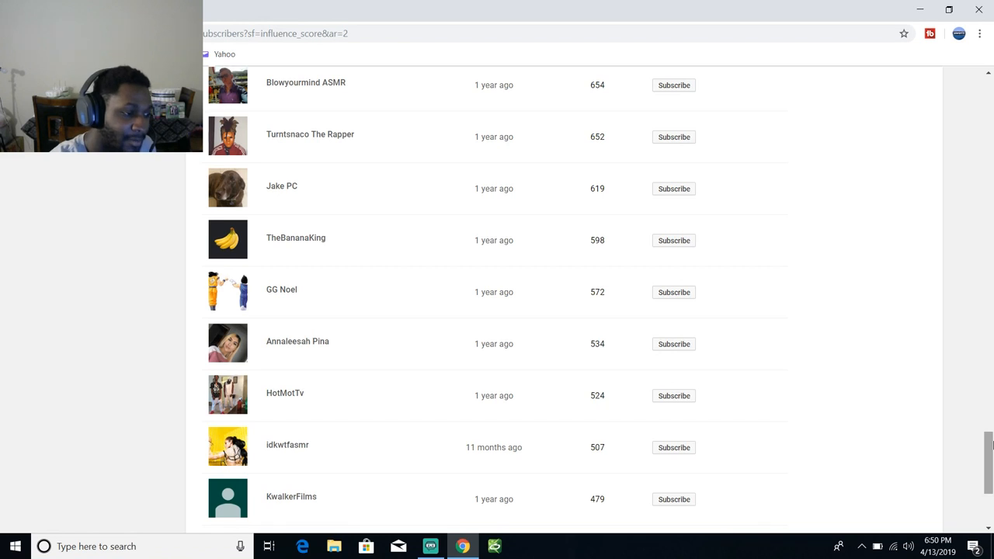
mouse_move(360, 447)
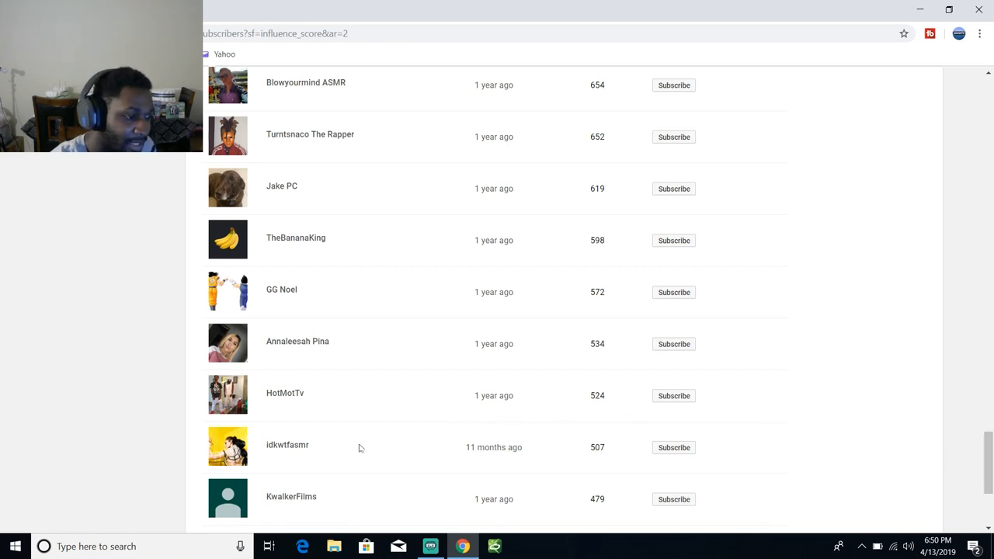
mouse_move(286, 463)
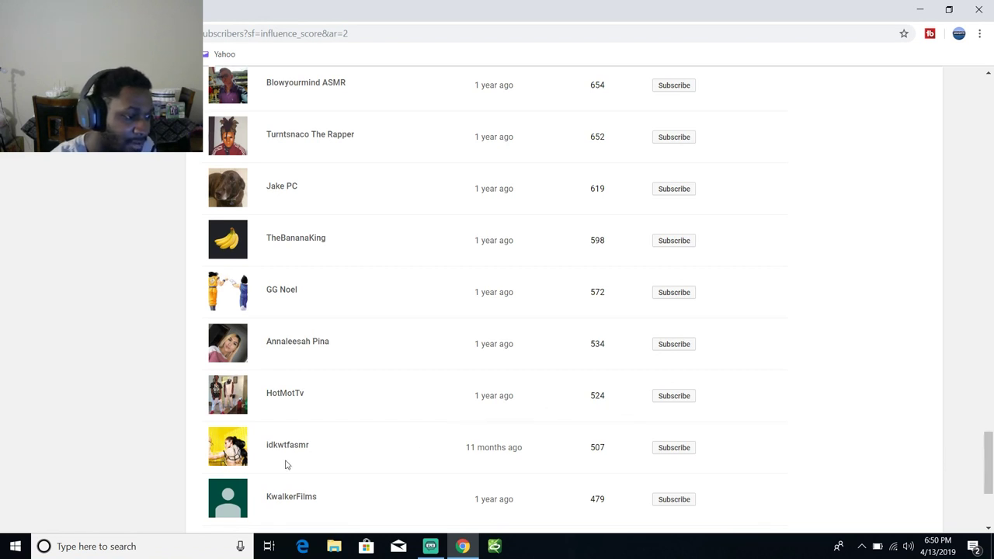
mouse_move(823, 333)
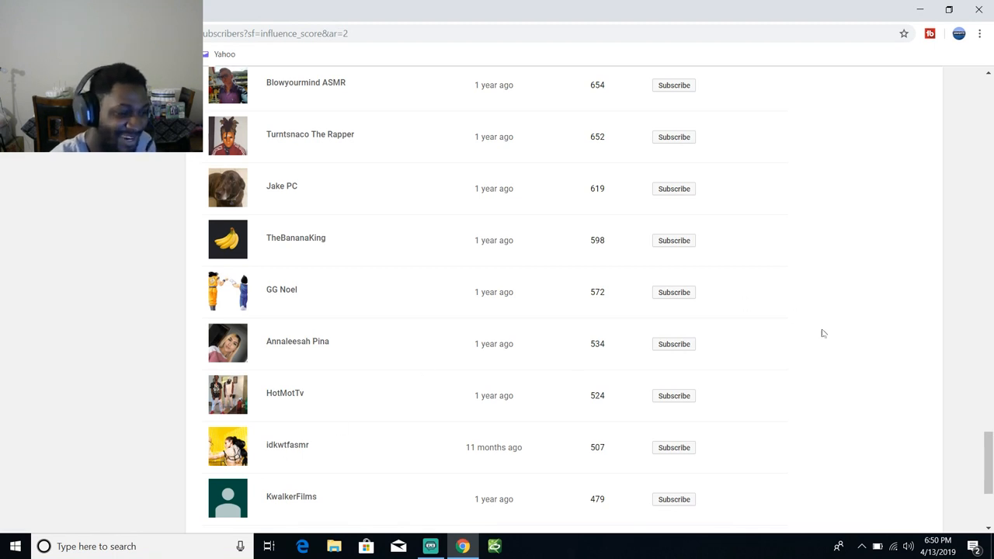
scroll("down", 3)
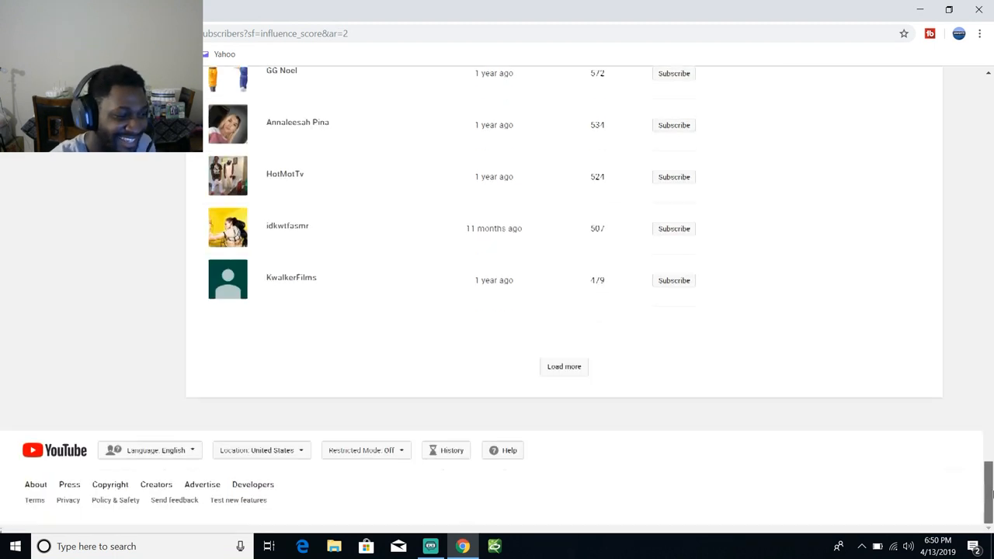
mouse_move(464, 322)
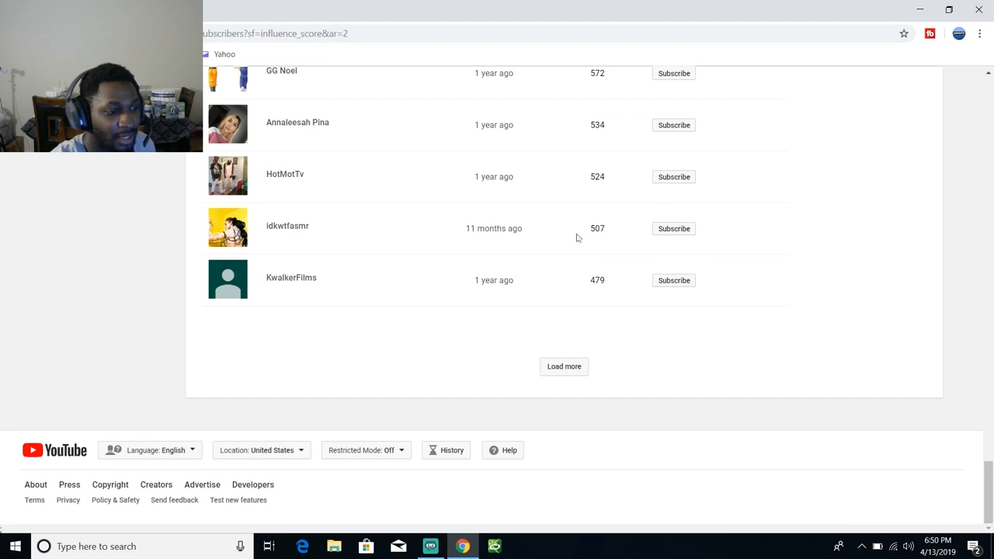
mouse_move(630, 245)
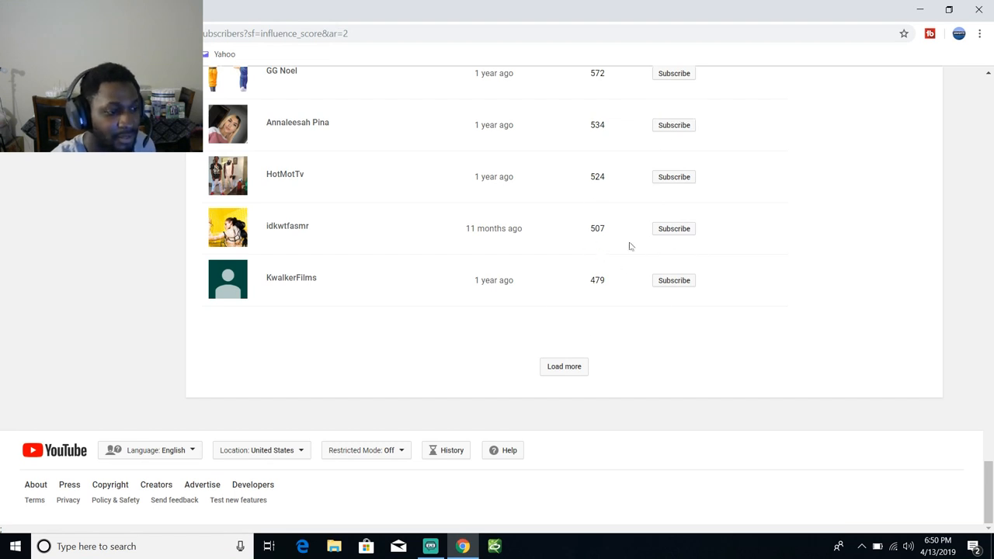